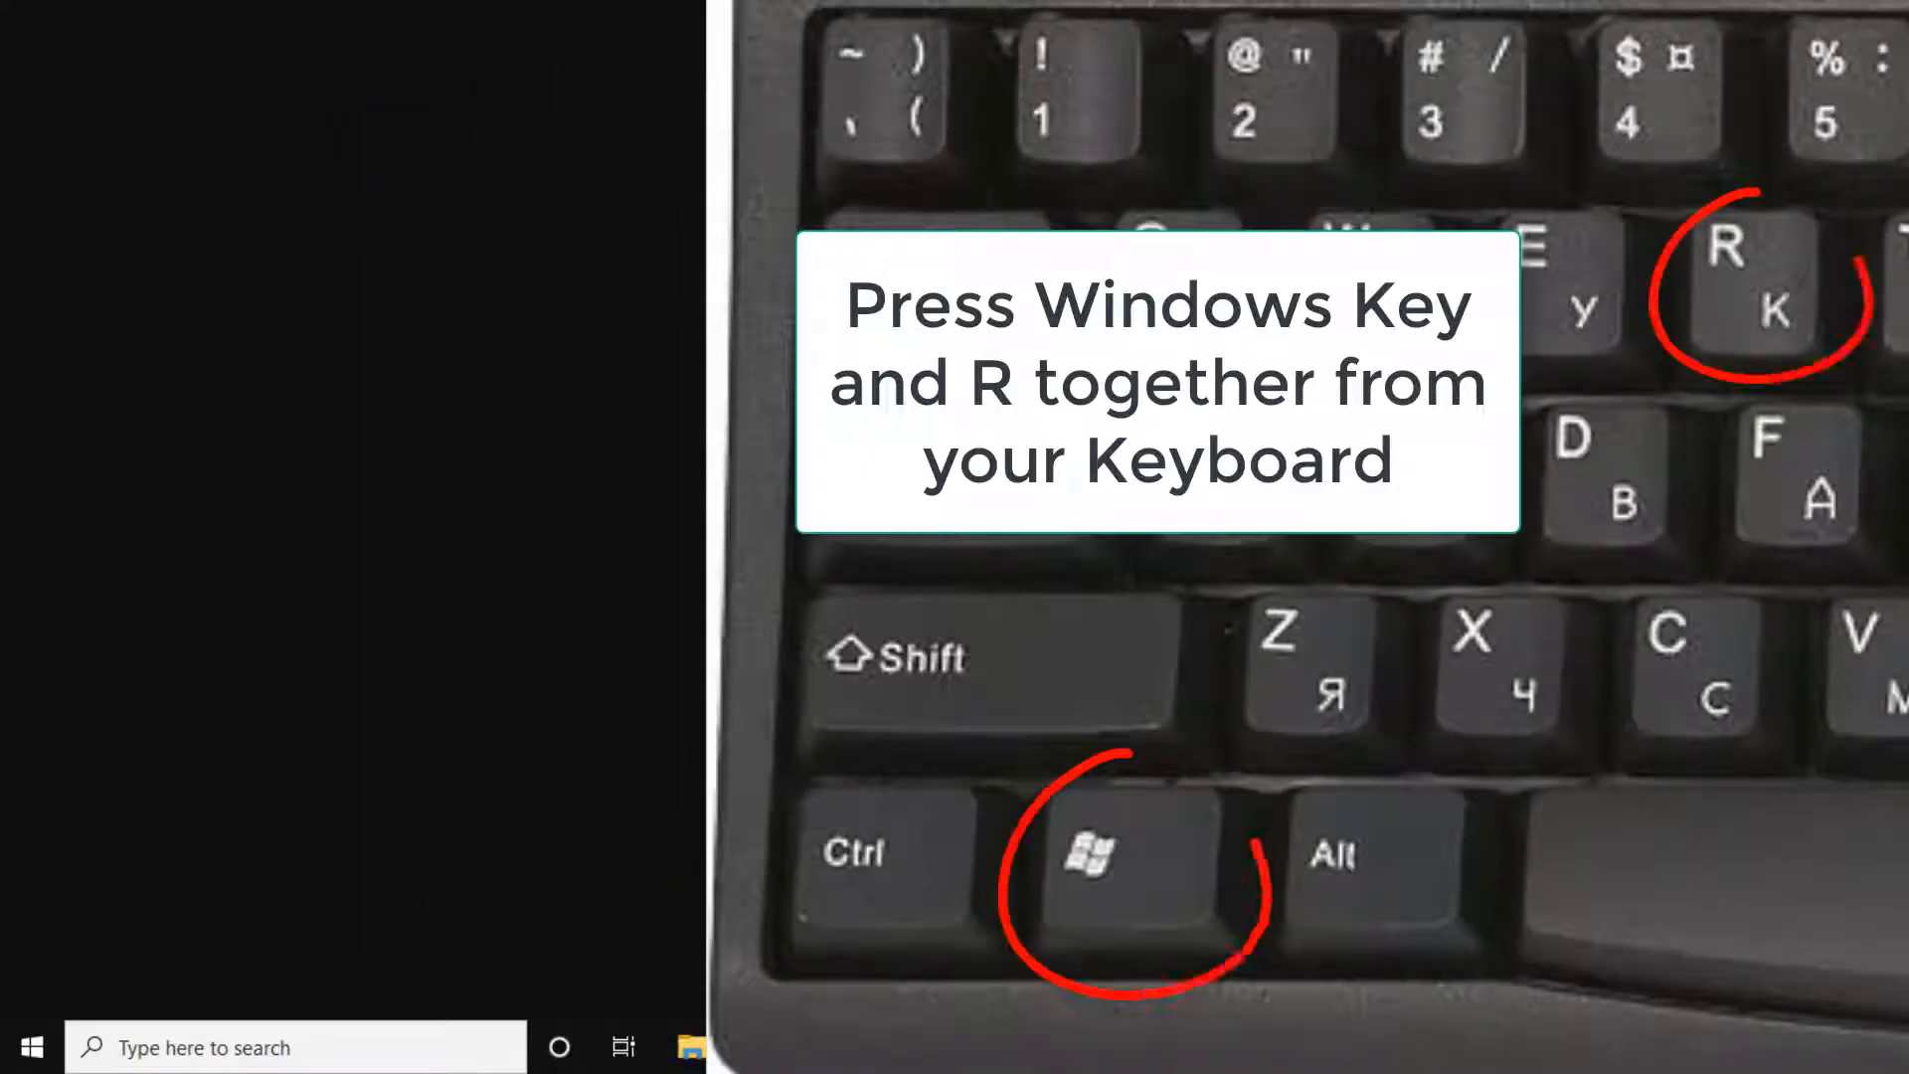
Bring up the Run dialog and enter regedit.
key(Win+r)
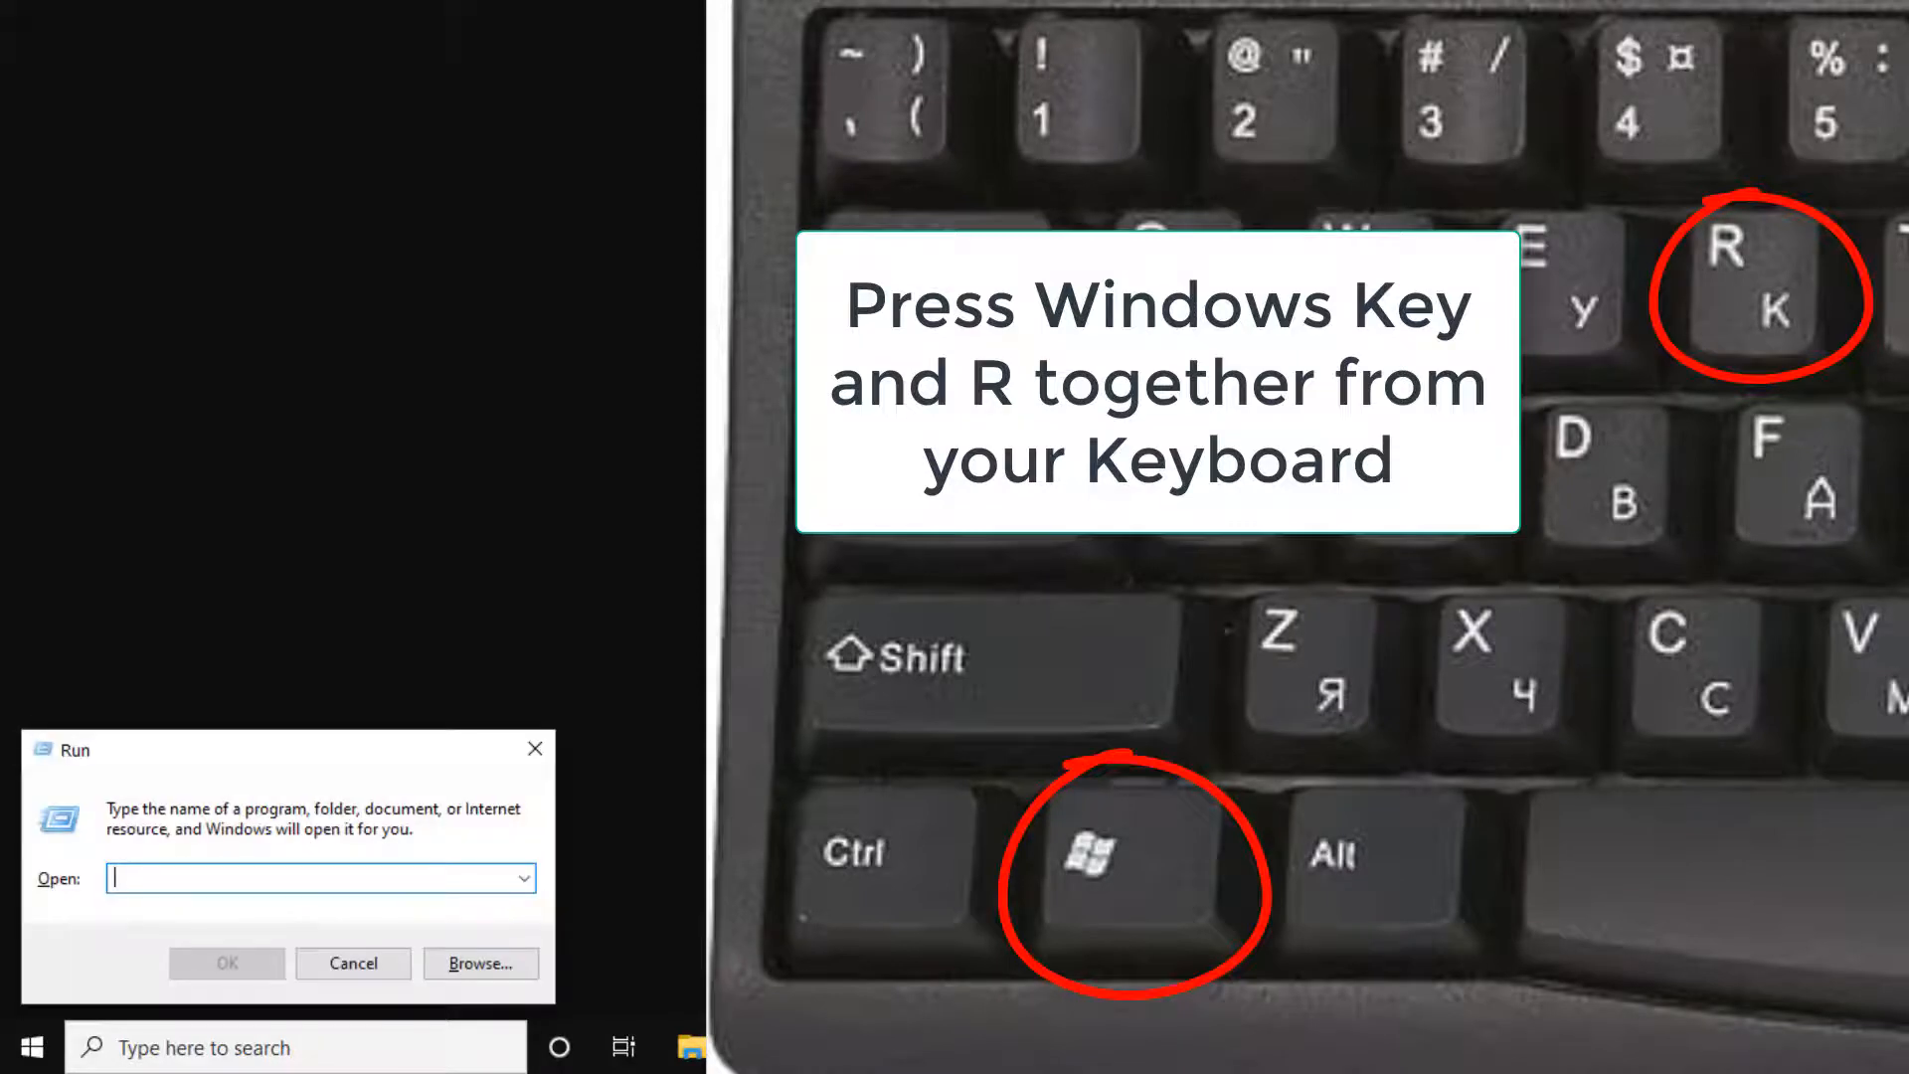
text(regedit)
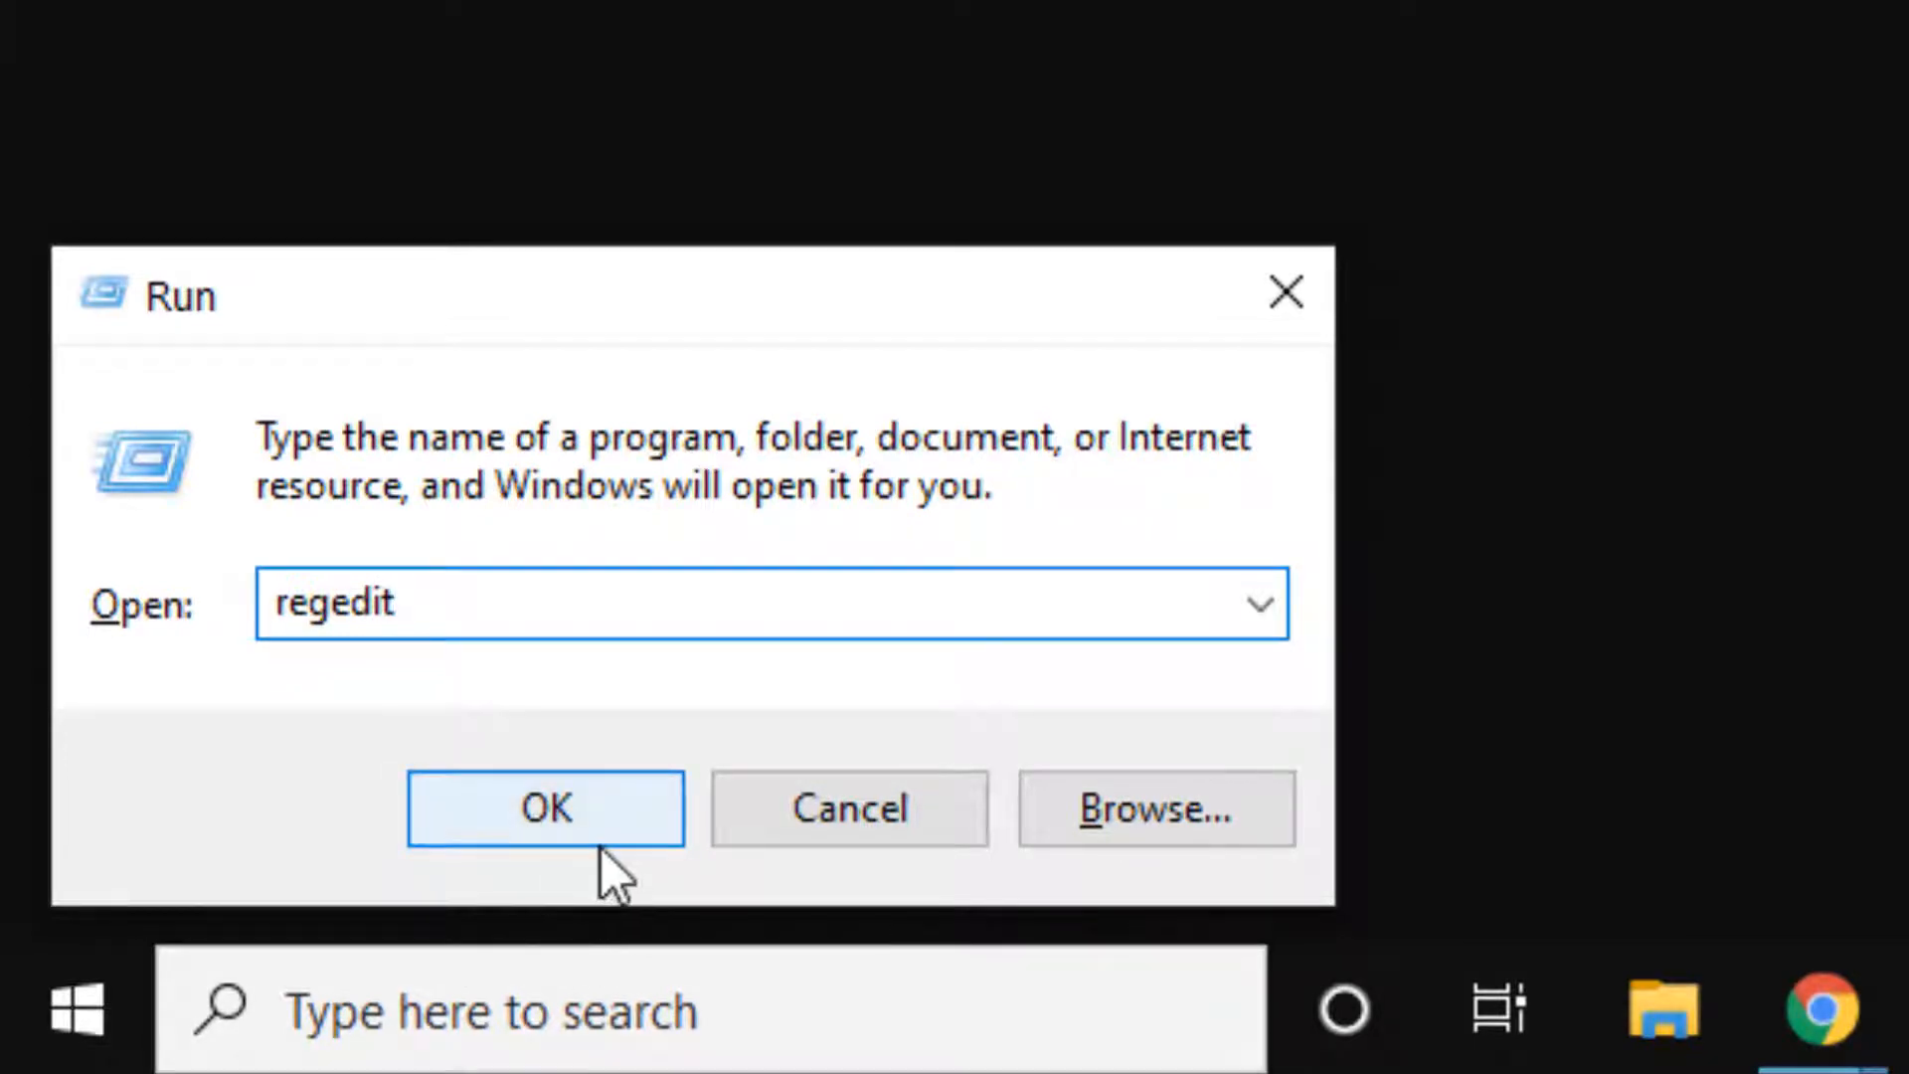
Launch Registry Editor with admin consent and start down HKEY_CURRENT_USER toward SOFTWARE\Microsoft.
click(544, 807)
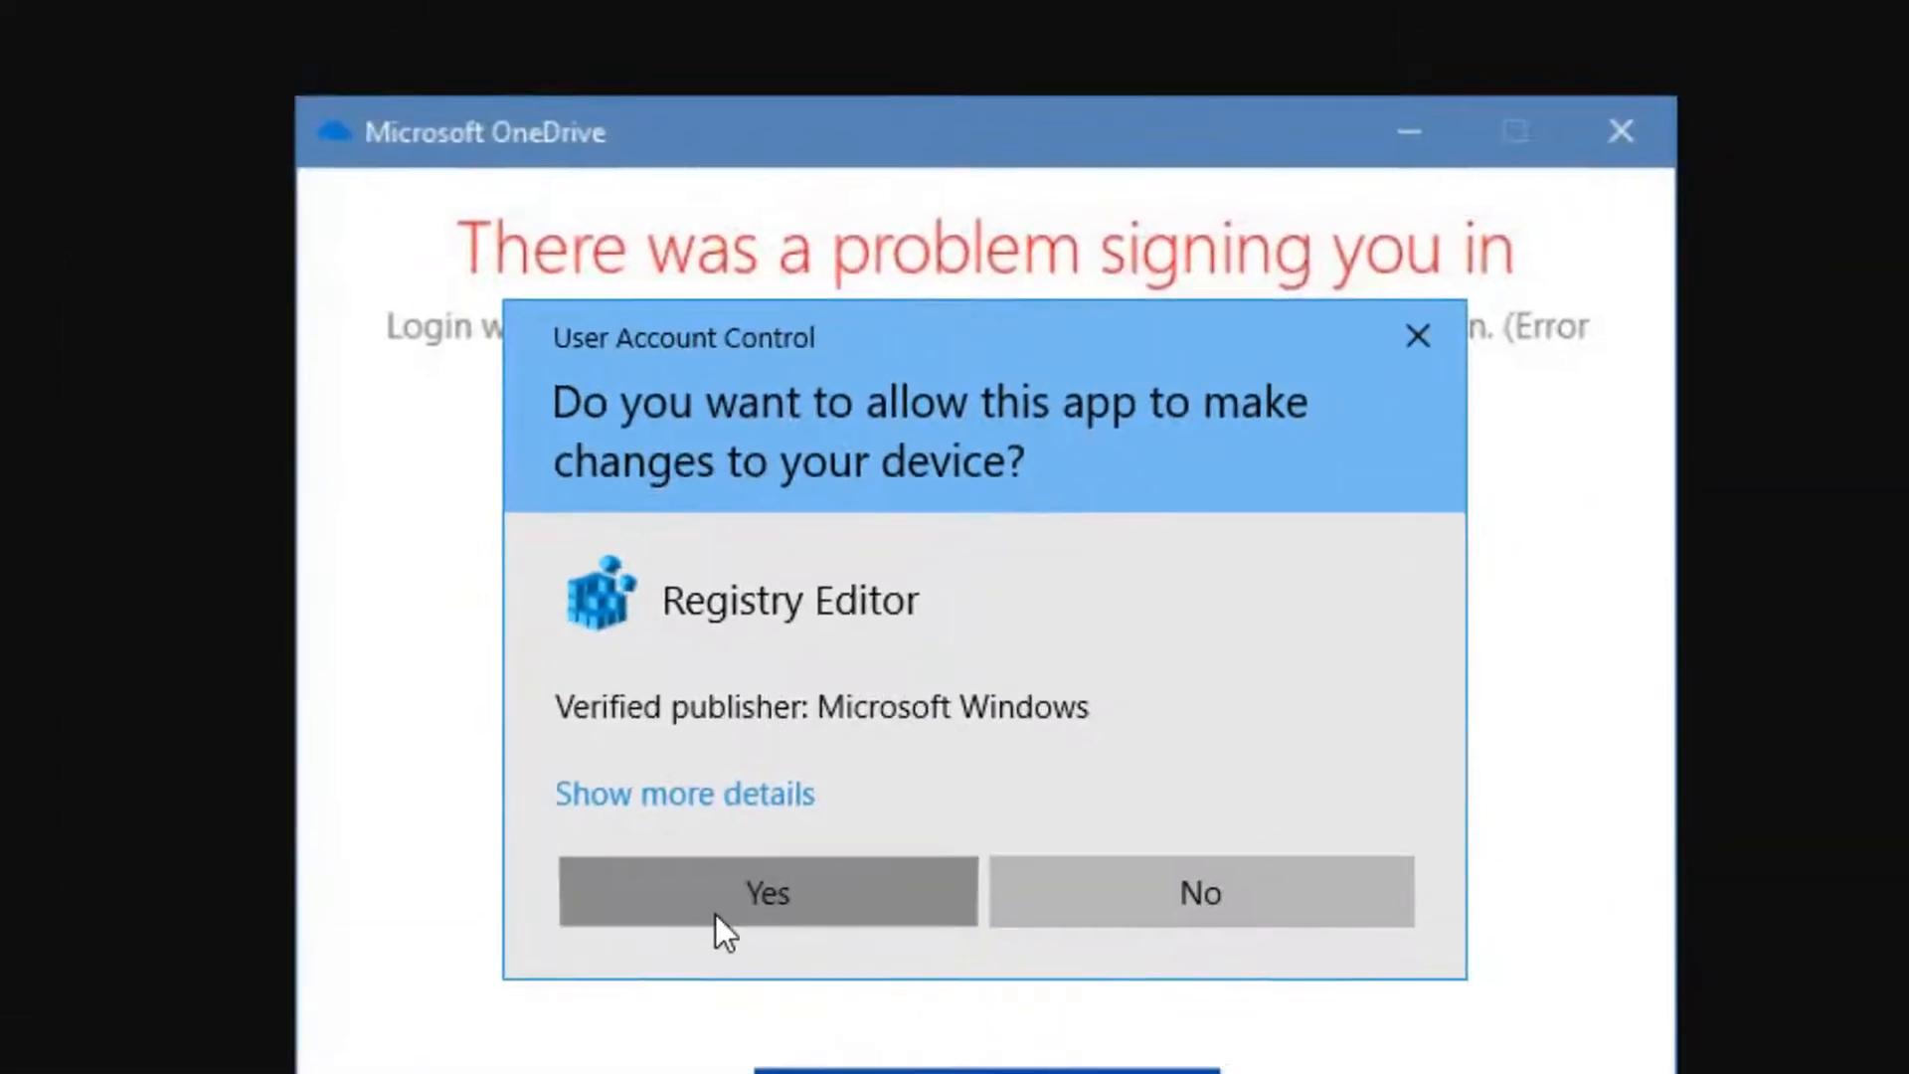
click(768, 890)
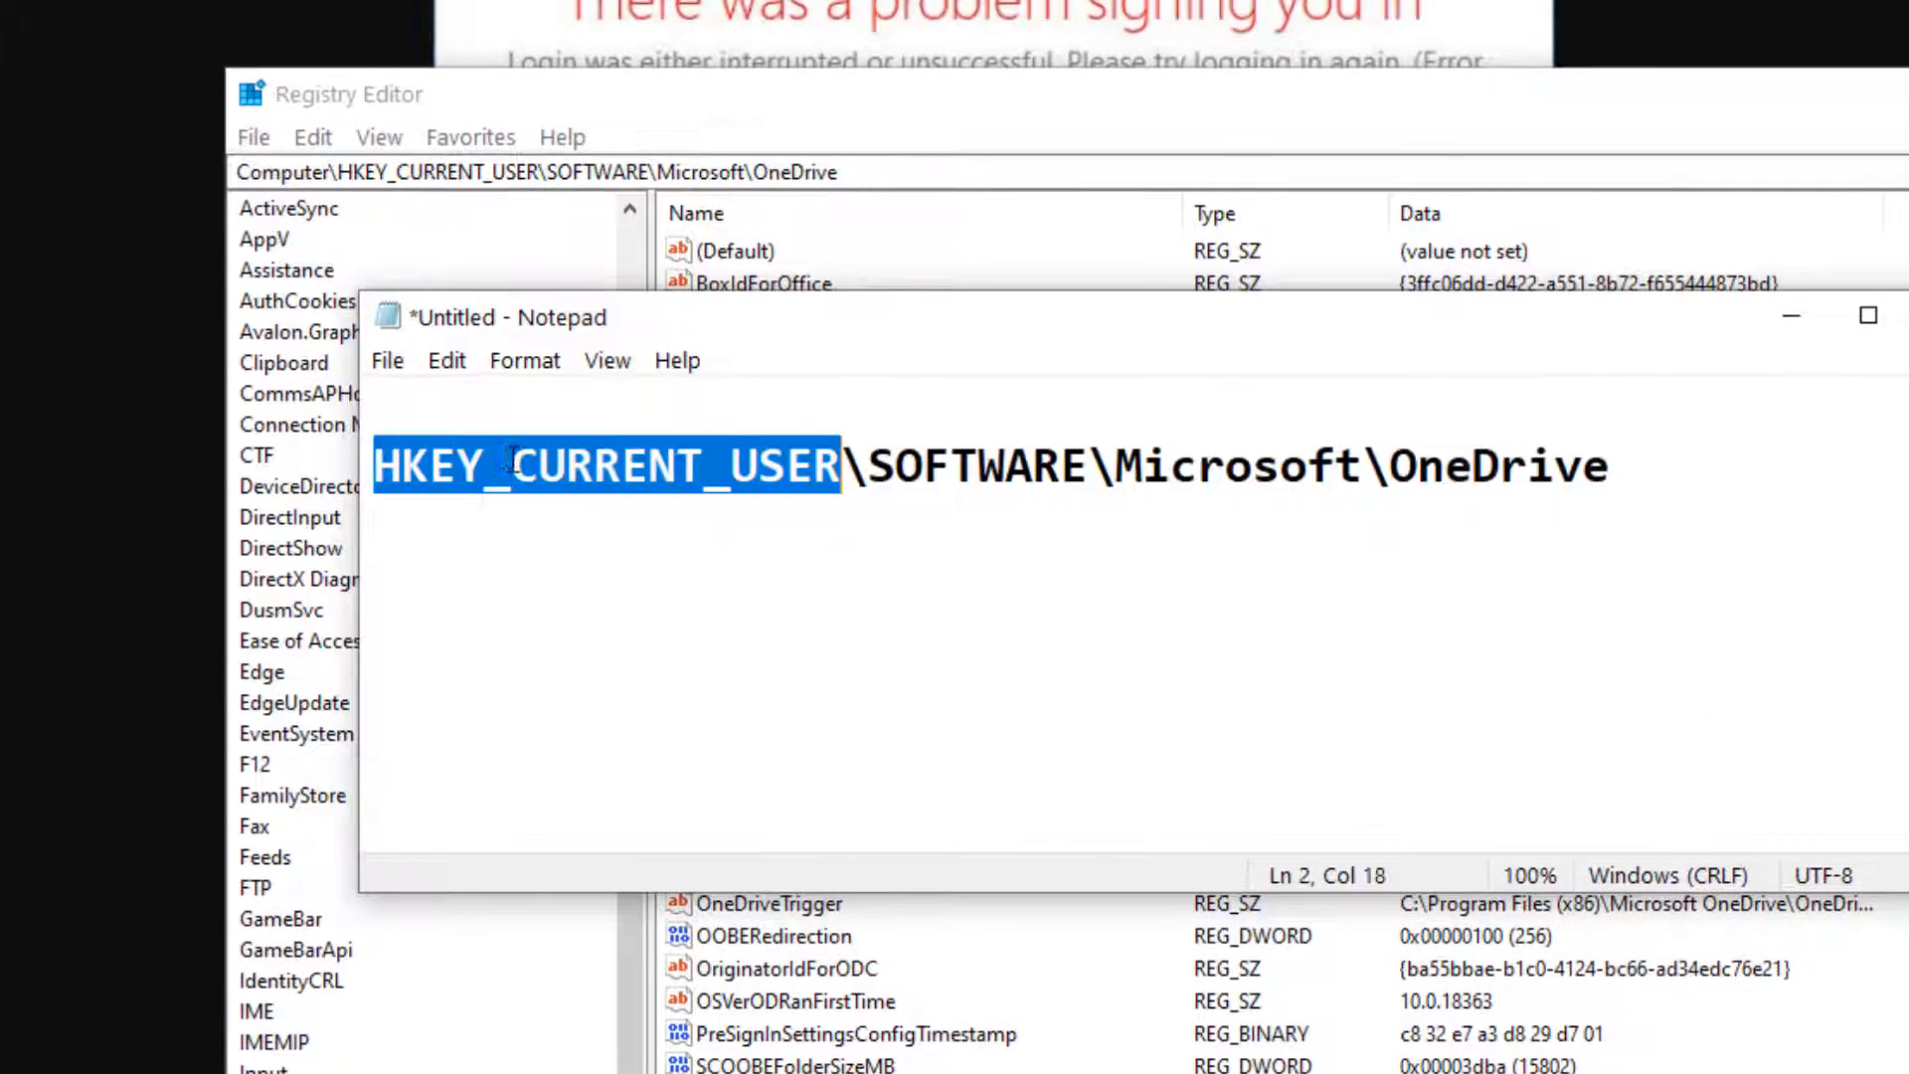
double_click(1228, 466)
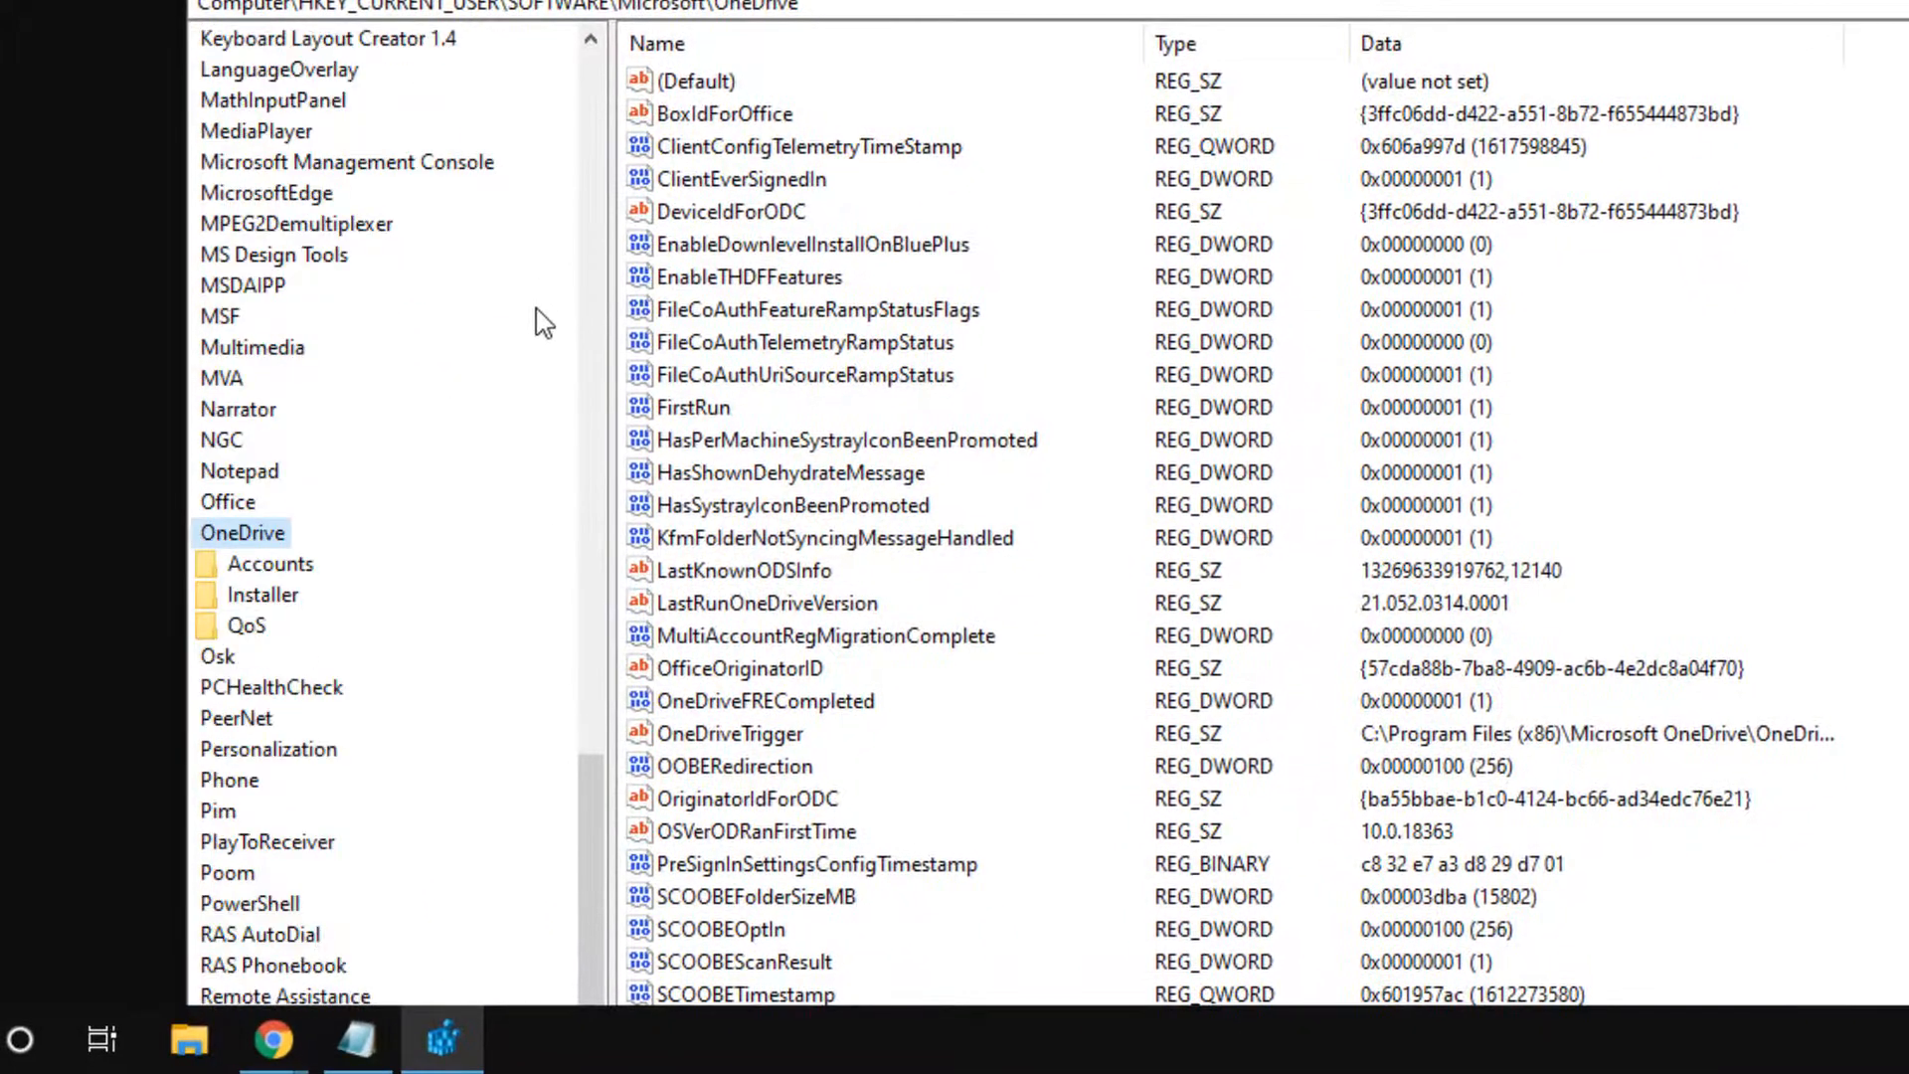
Select the OneDrive key and mark the name EnableADAL in the Notepad notes for copying.
scroll(down, 3)
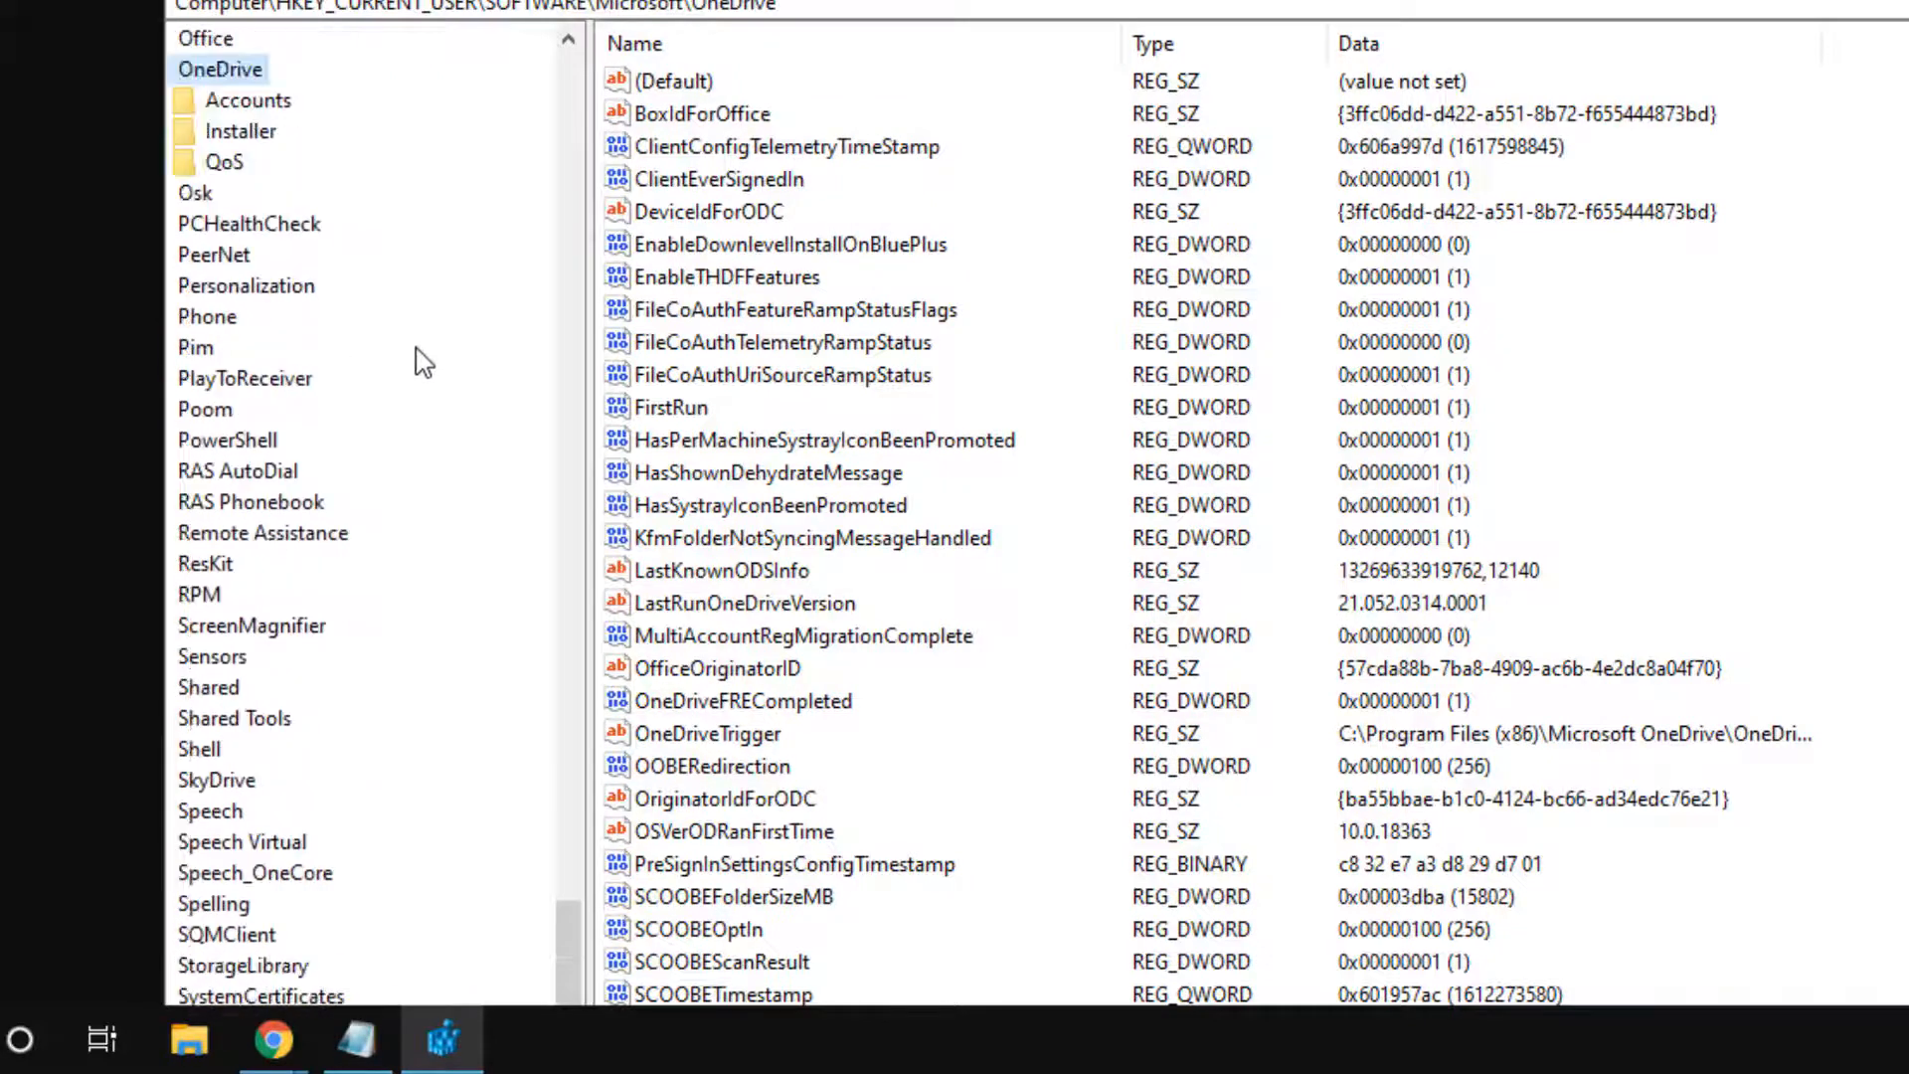
scroll(down, 3)
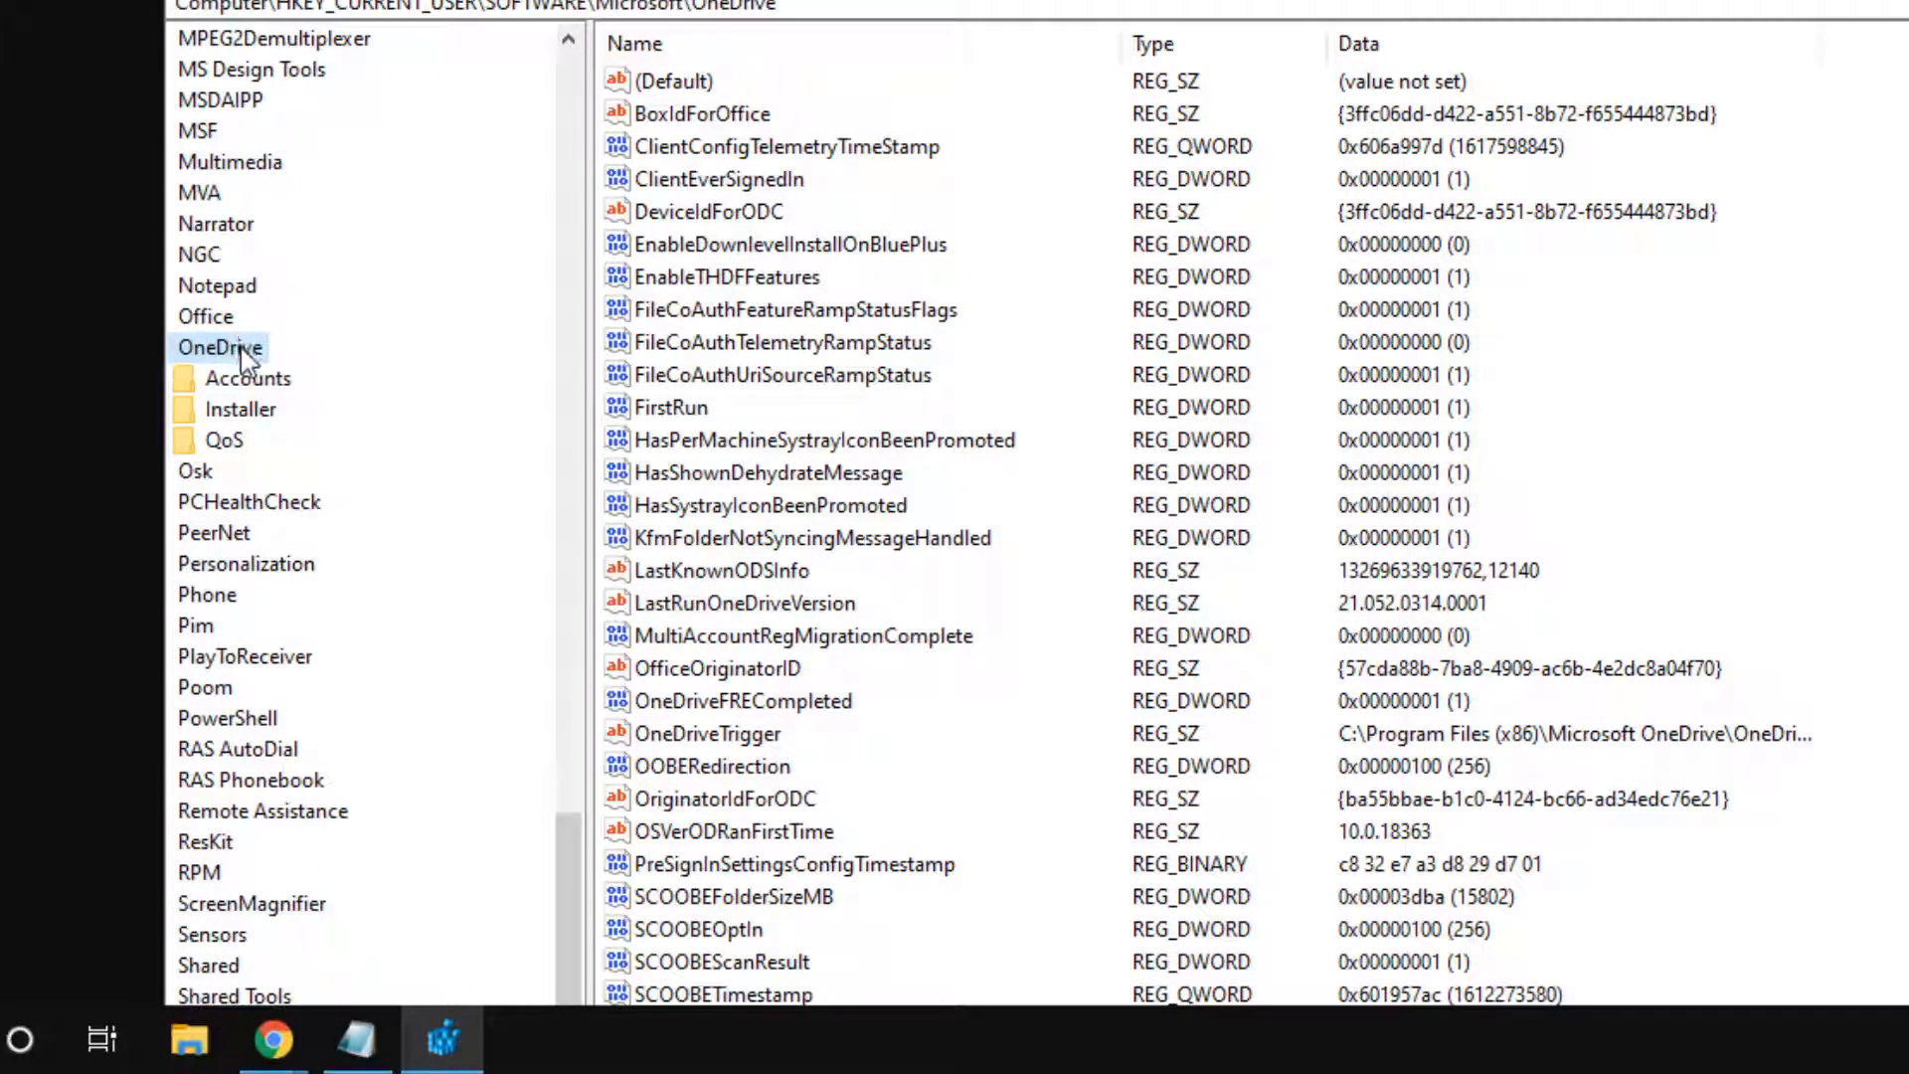
click(727, 276)
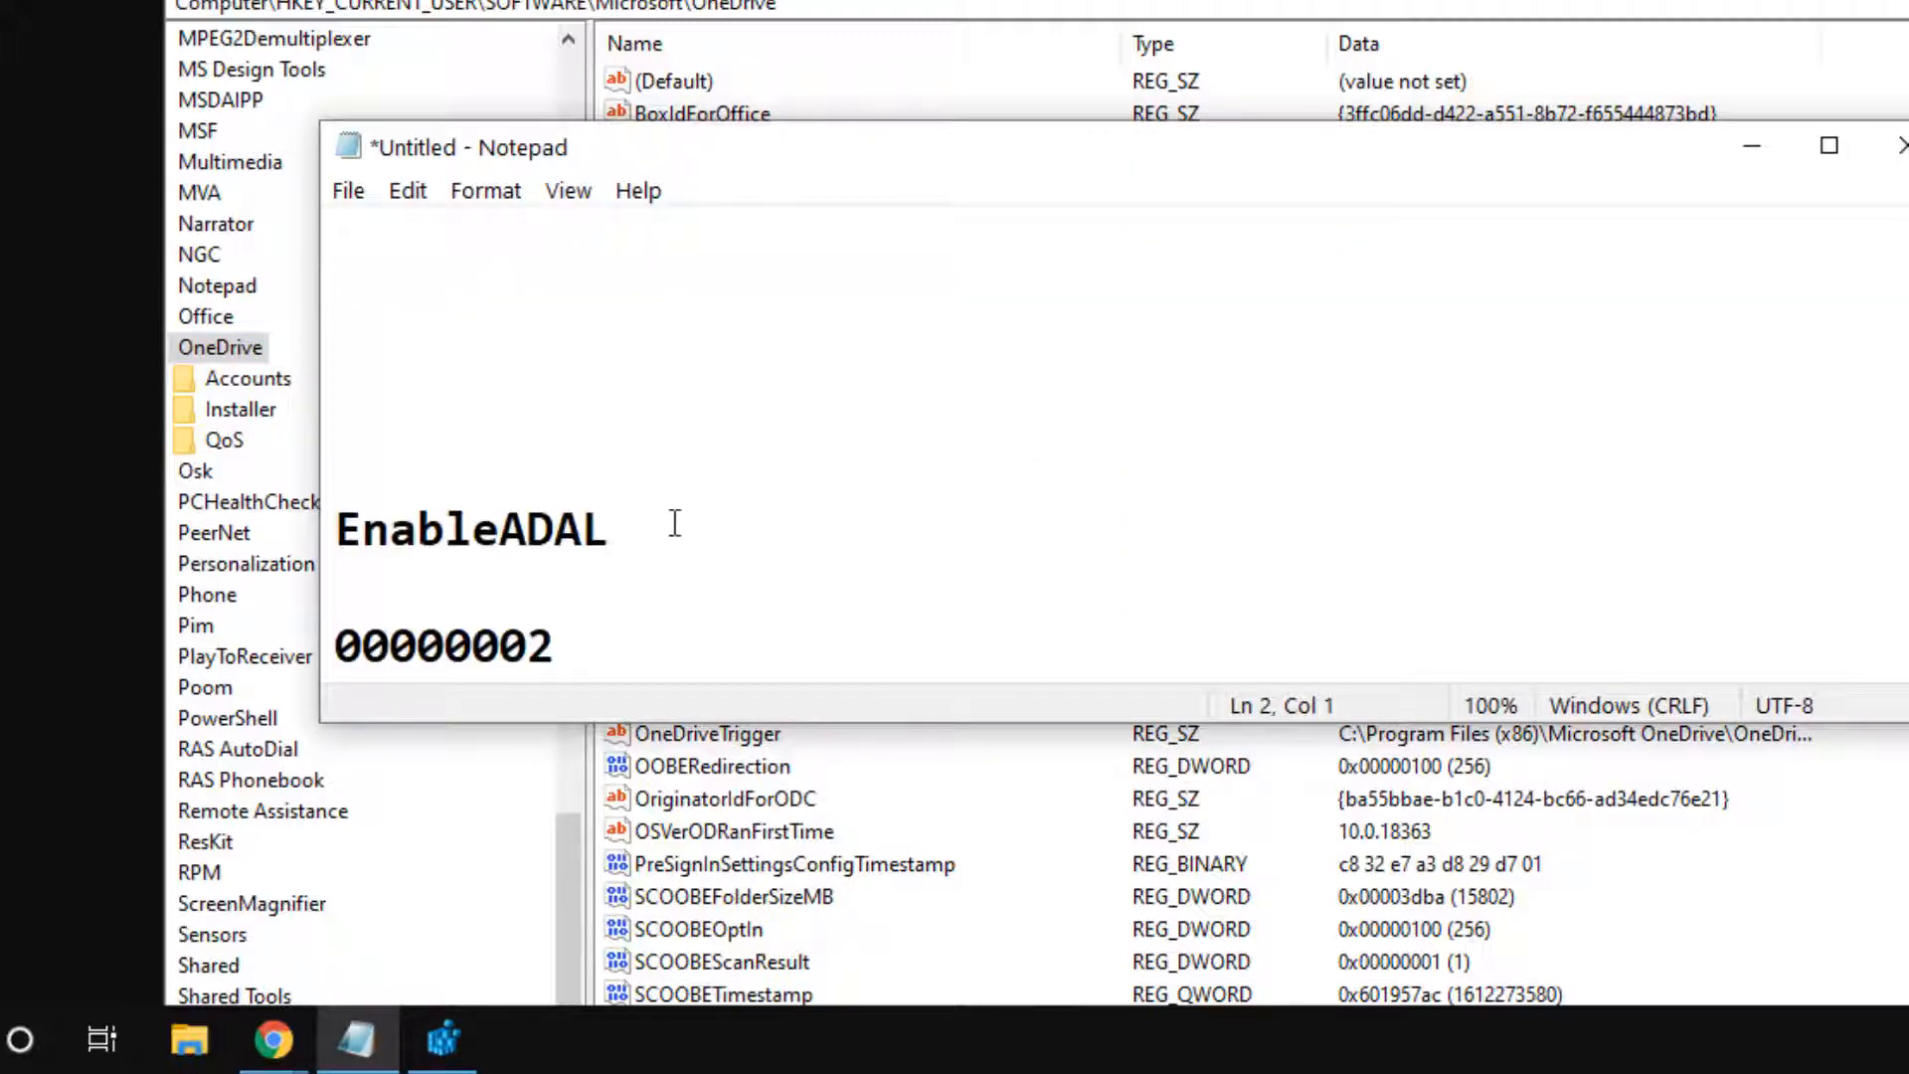
double_click(470, 529)
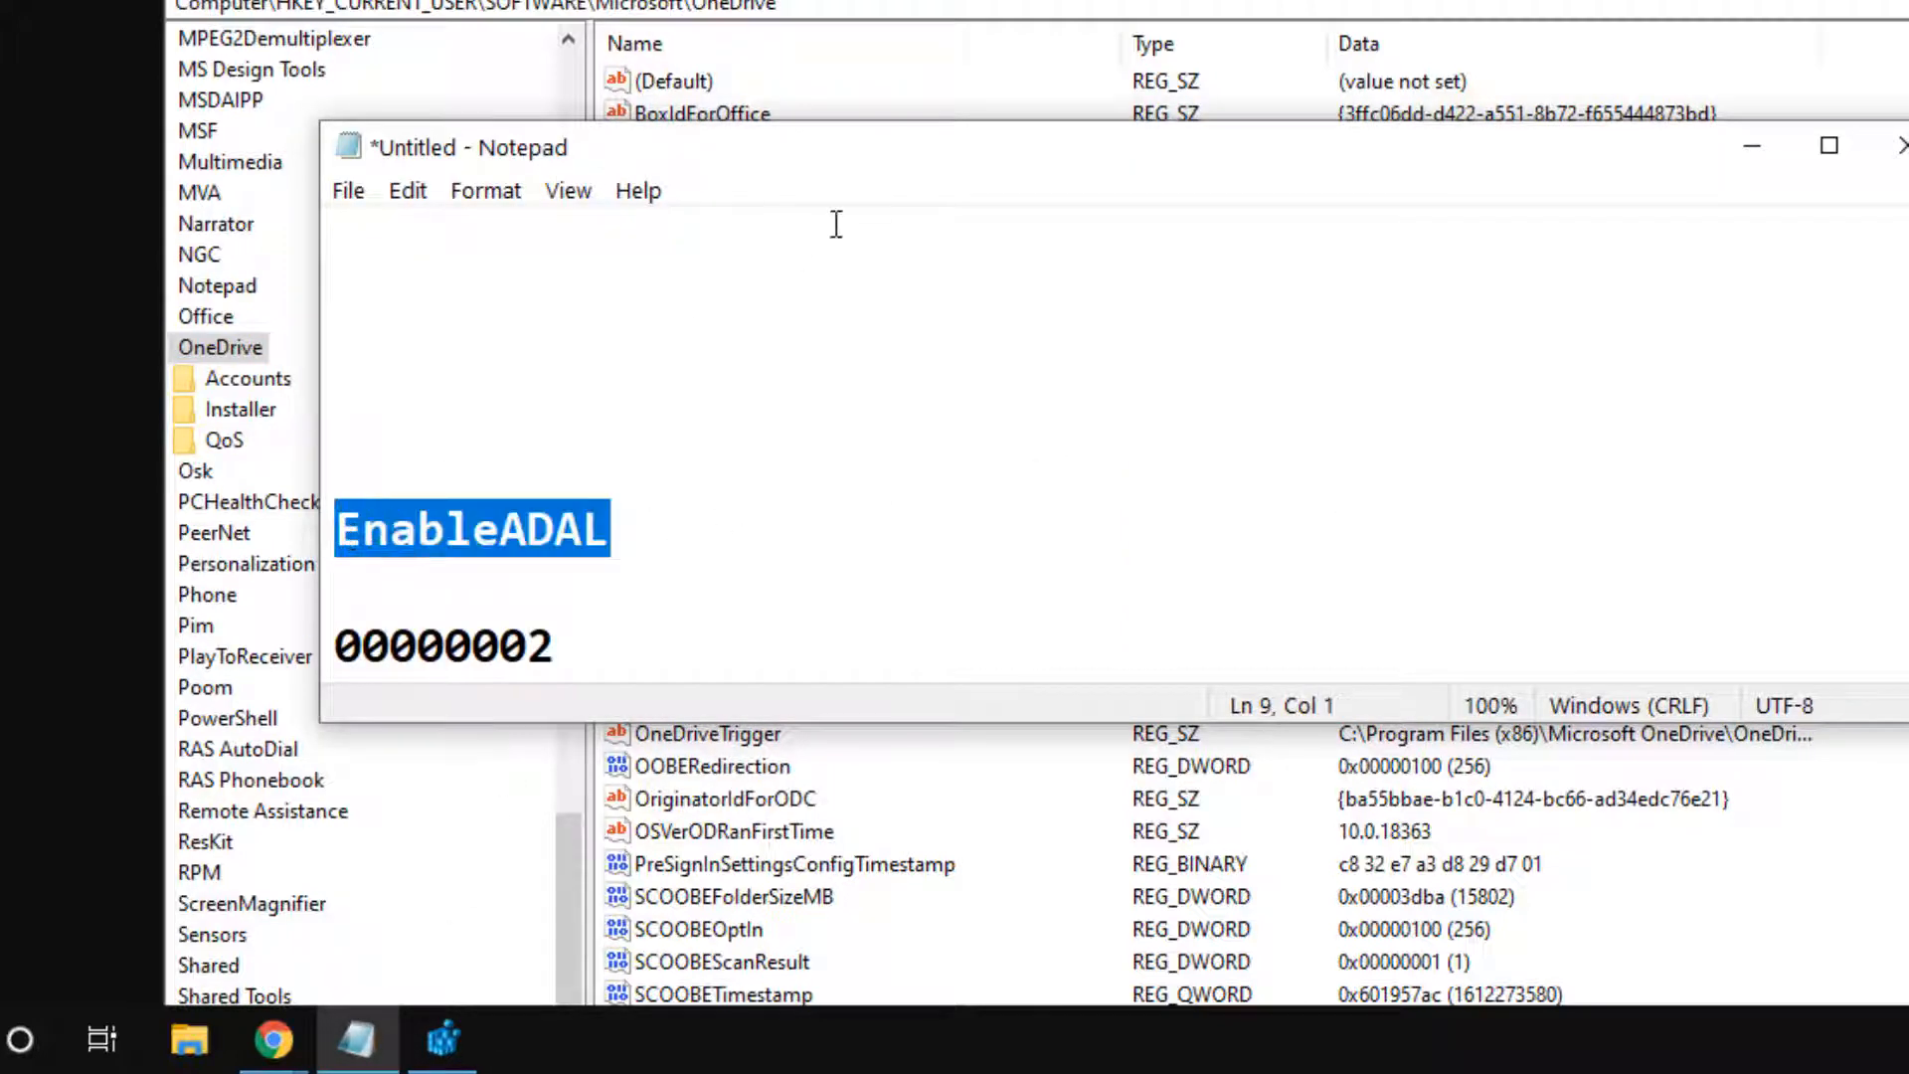
drag(463, 145, 888, 555)
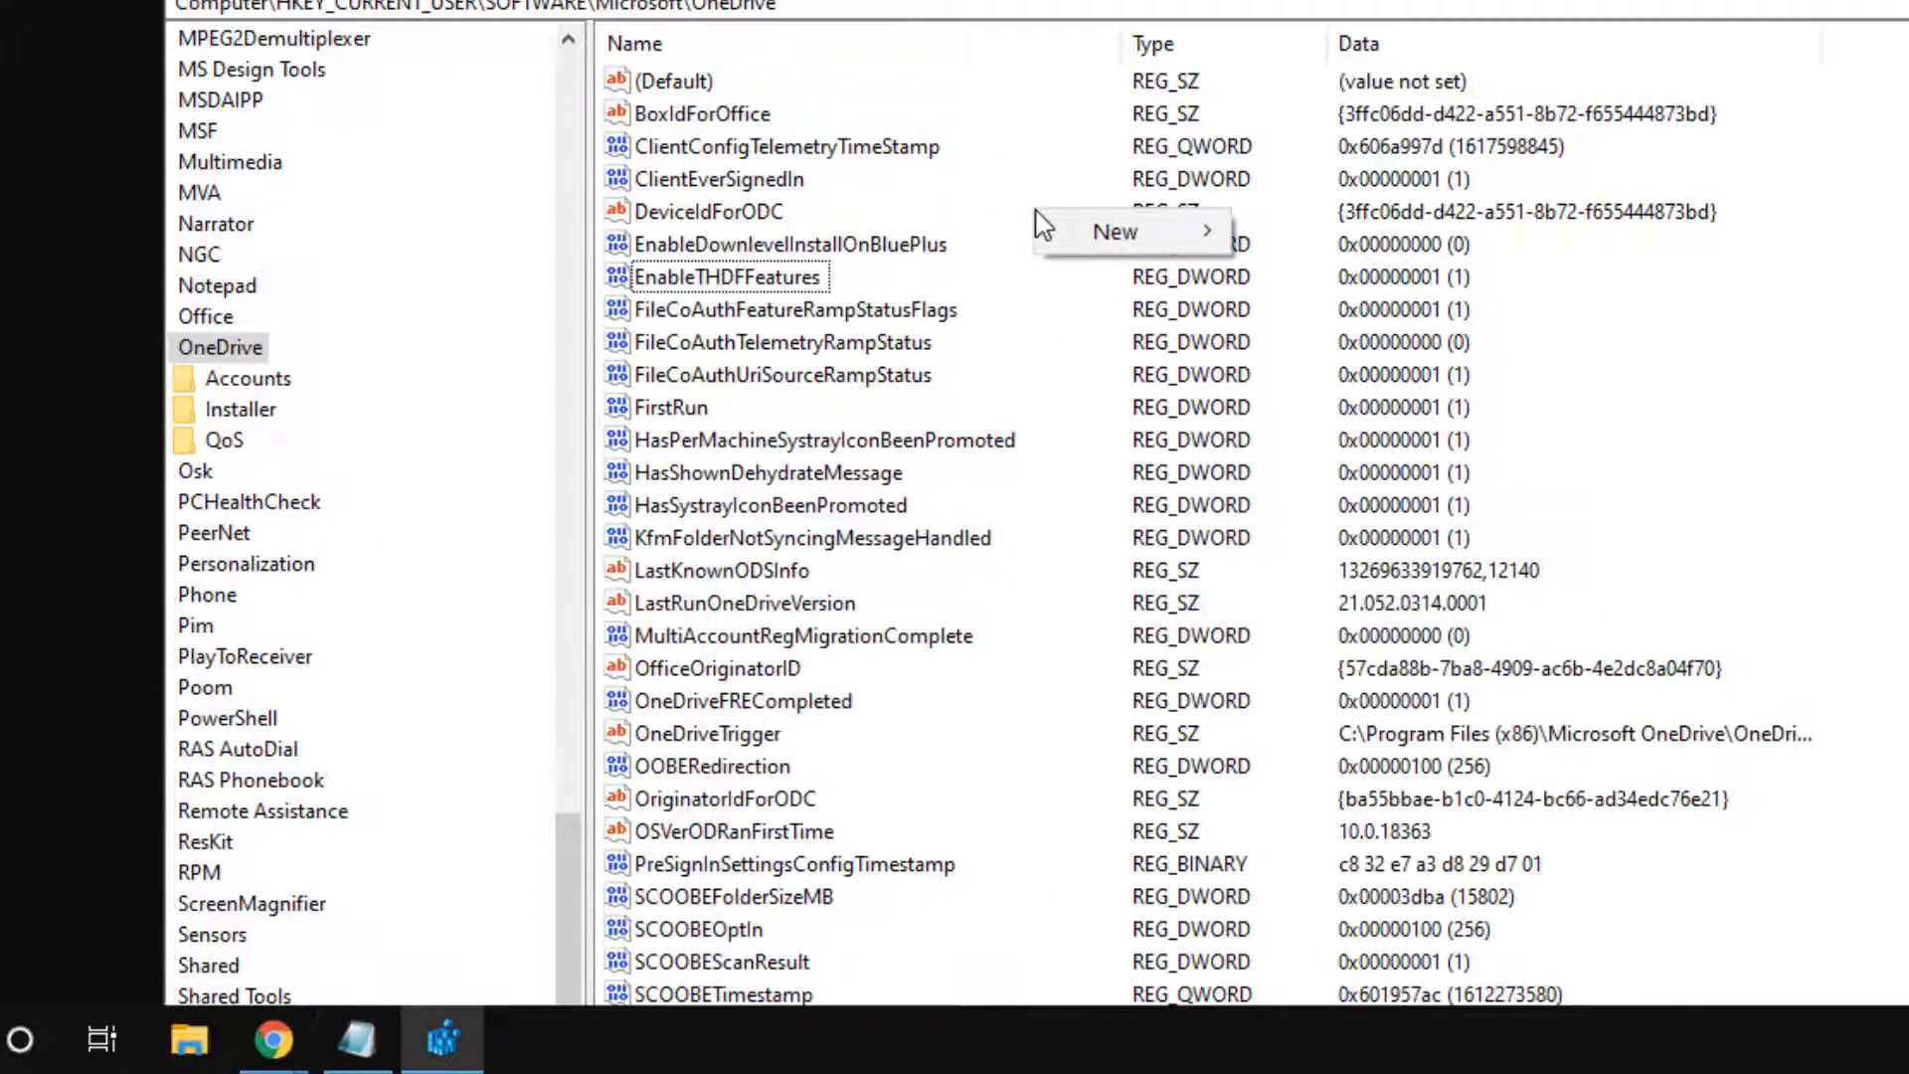
Create a DWORD (32-bit) value in OneDrive and rename New Value #1 to EnableADAL.
click(1114, 230)
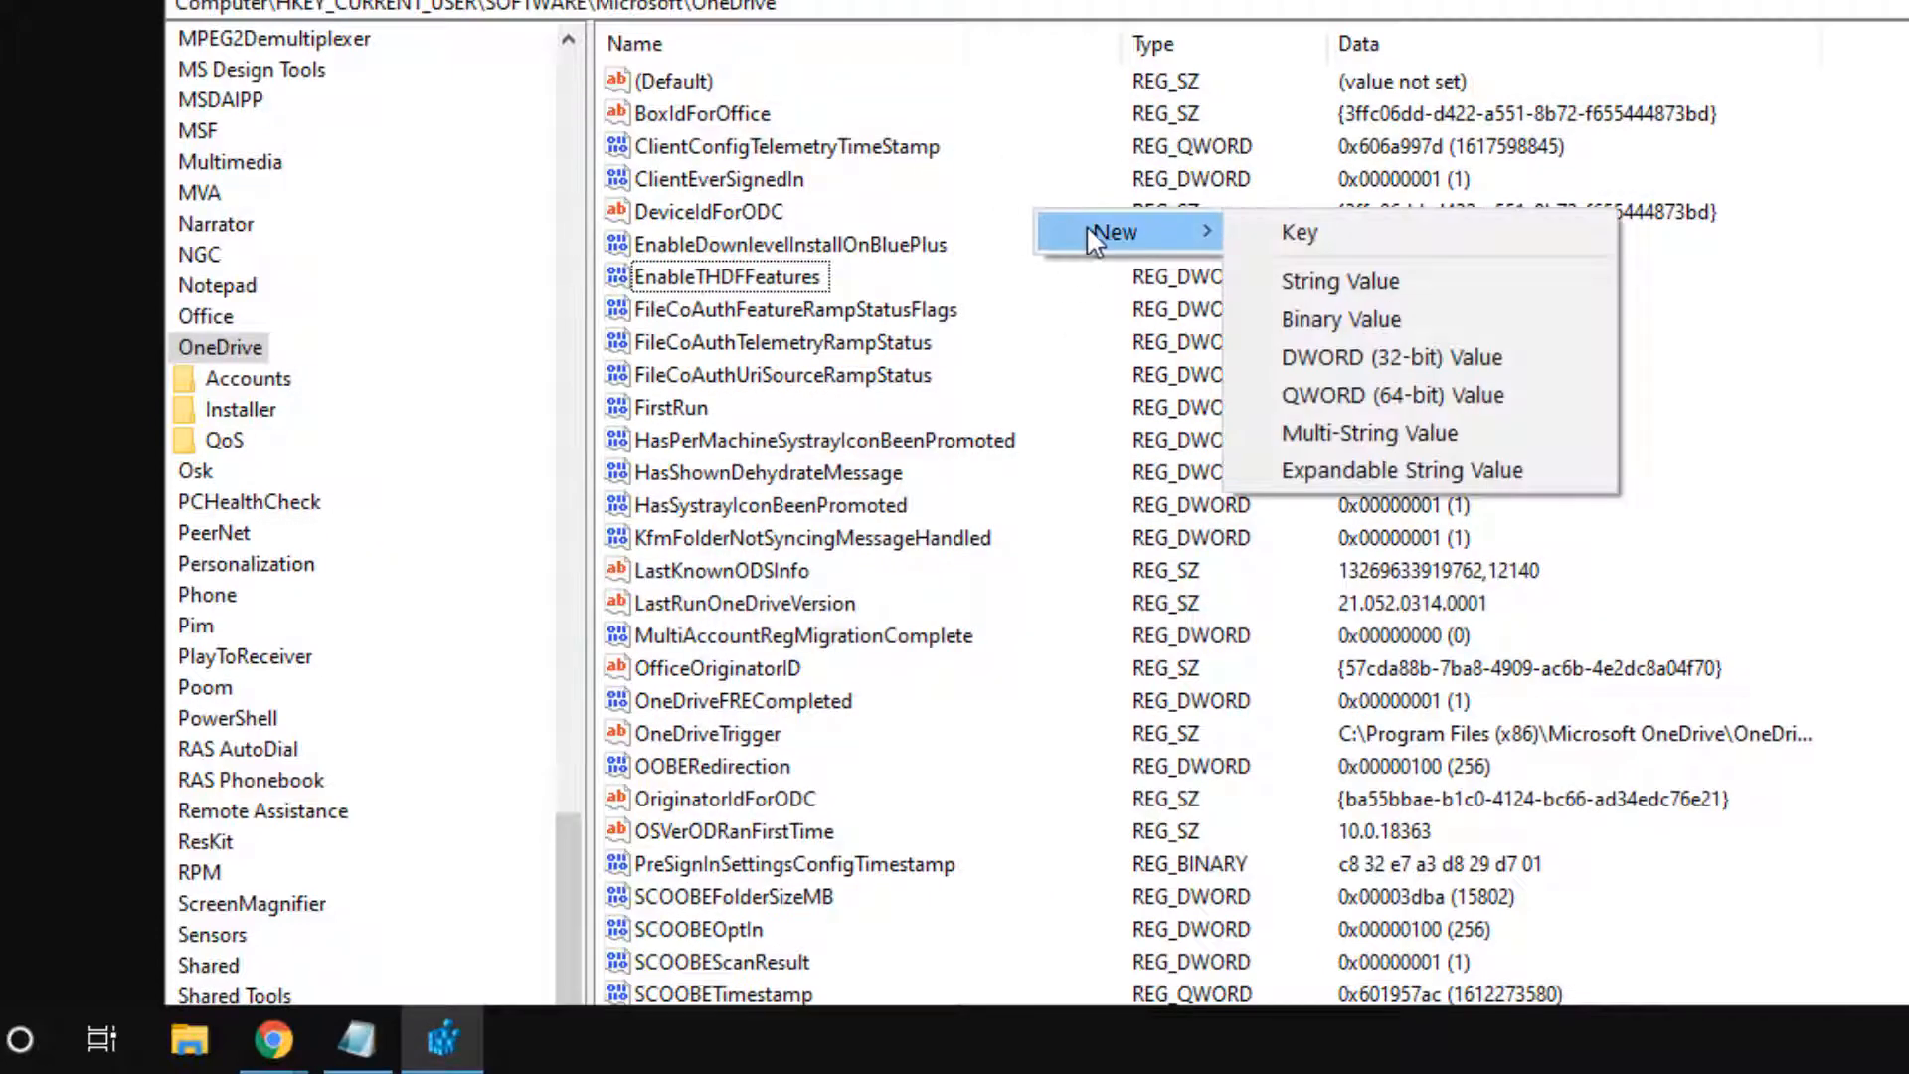
mouse_move(1338, 356)
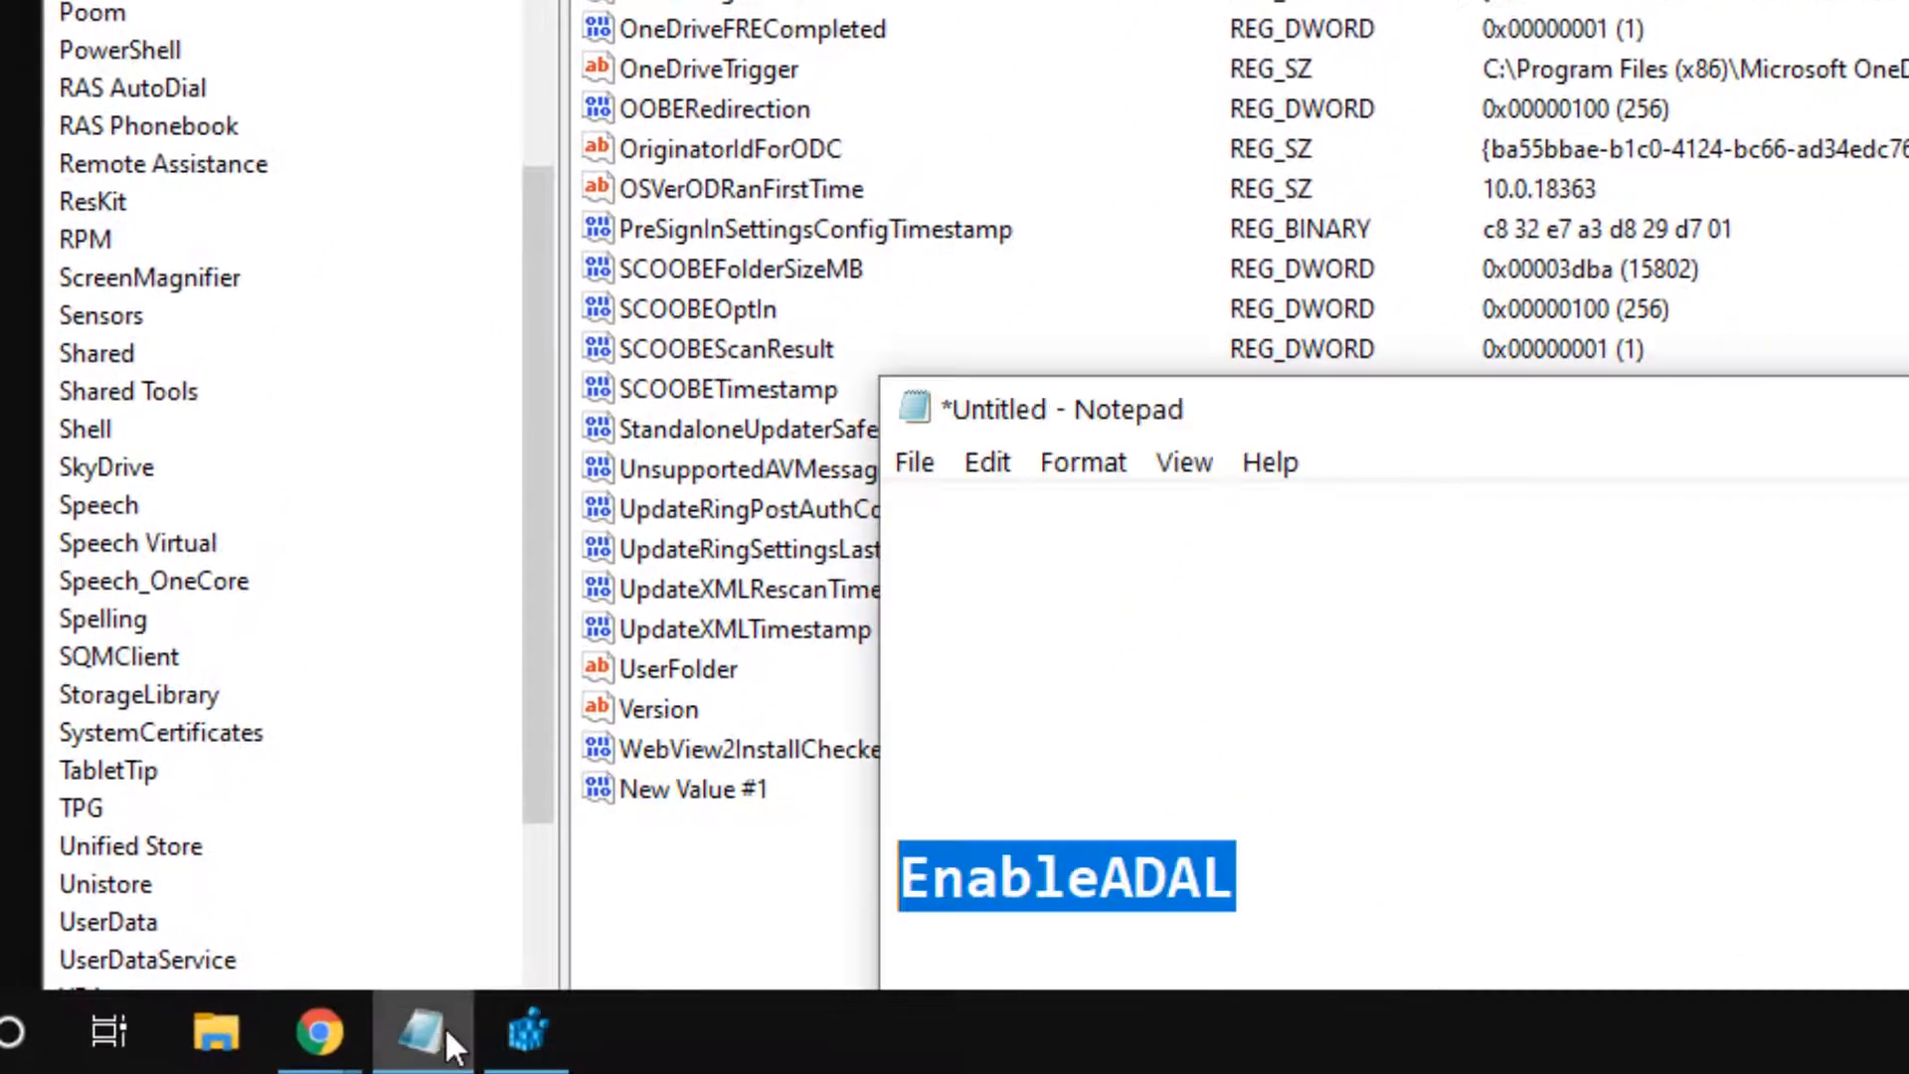
right_click(1065, 877)
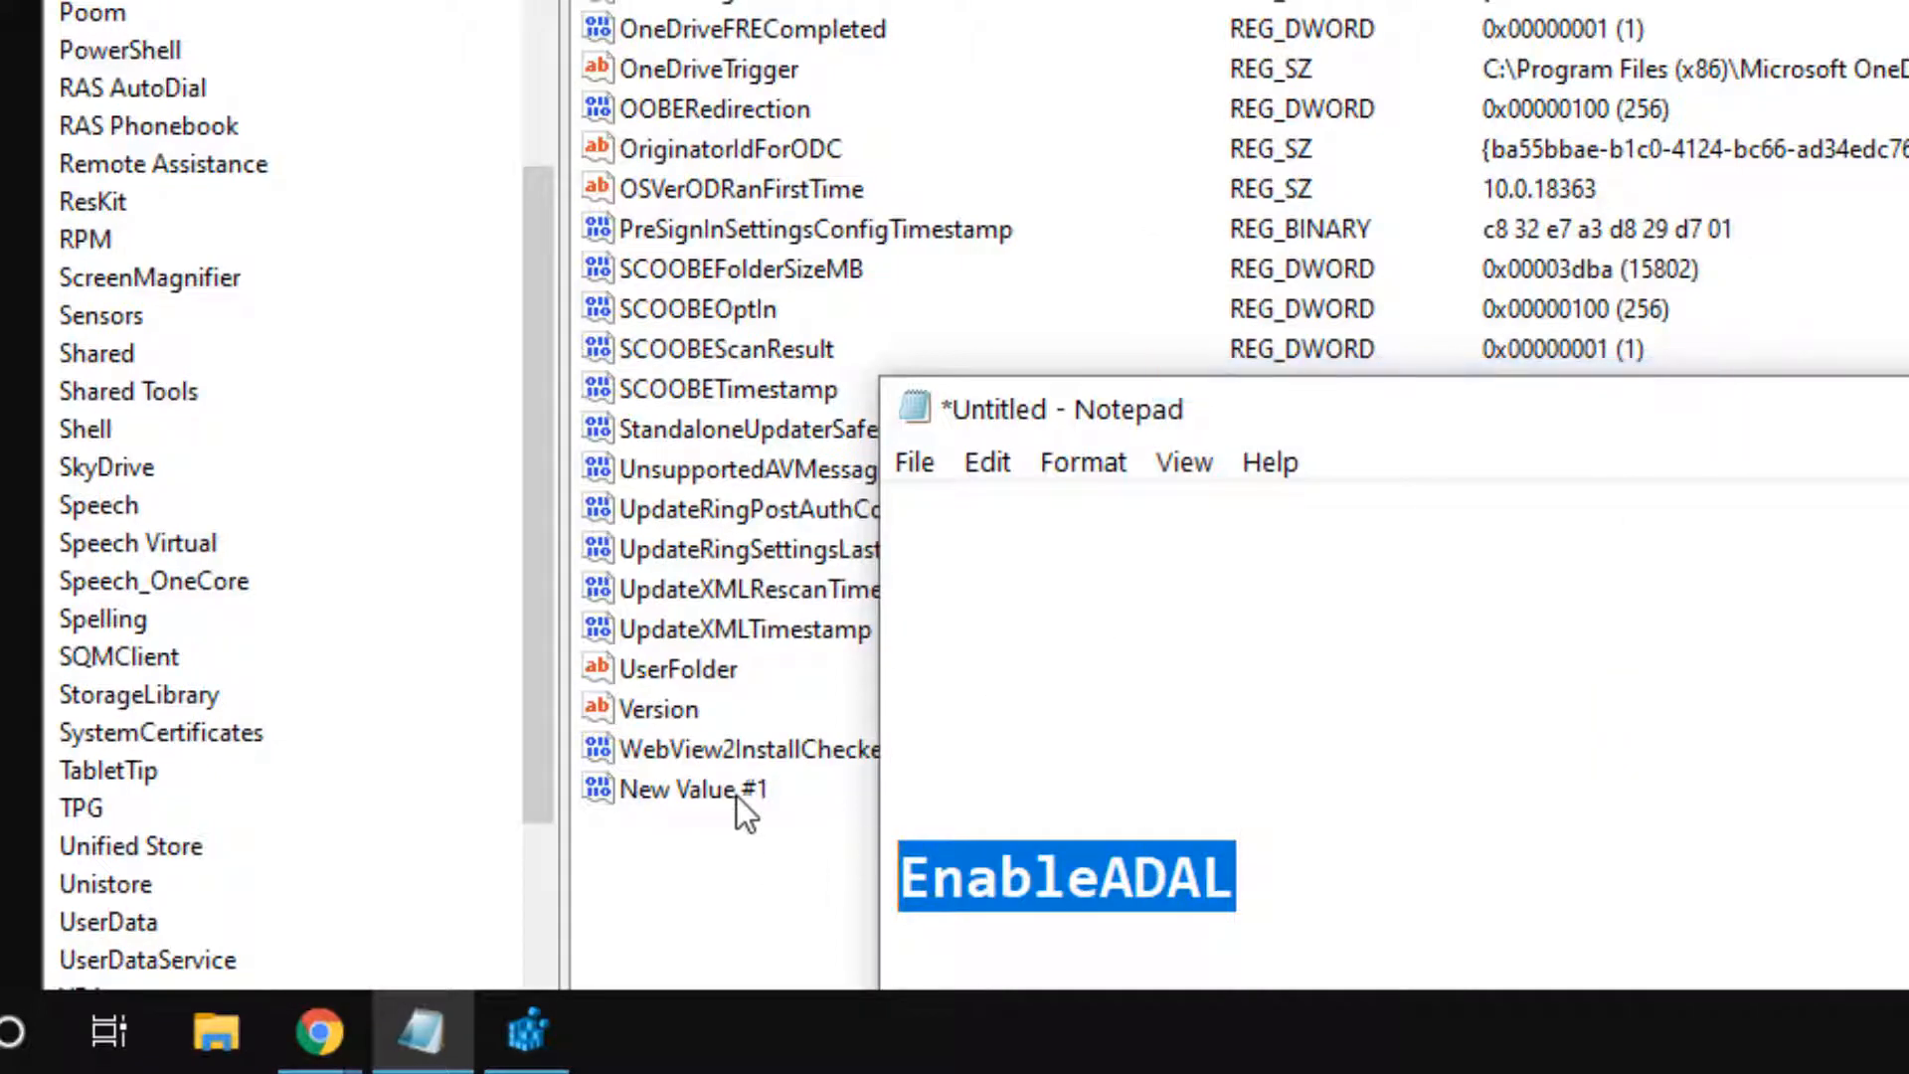
right_click(692, 790)
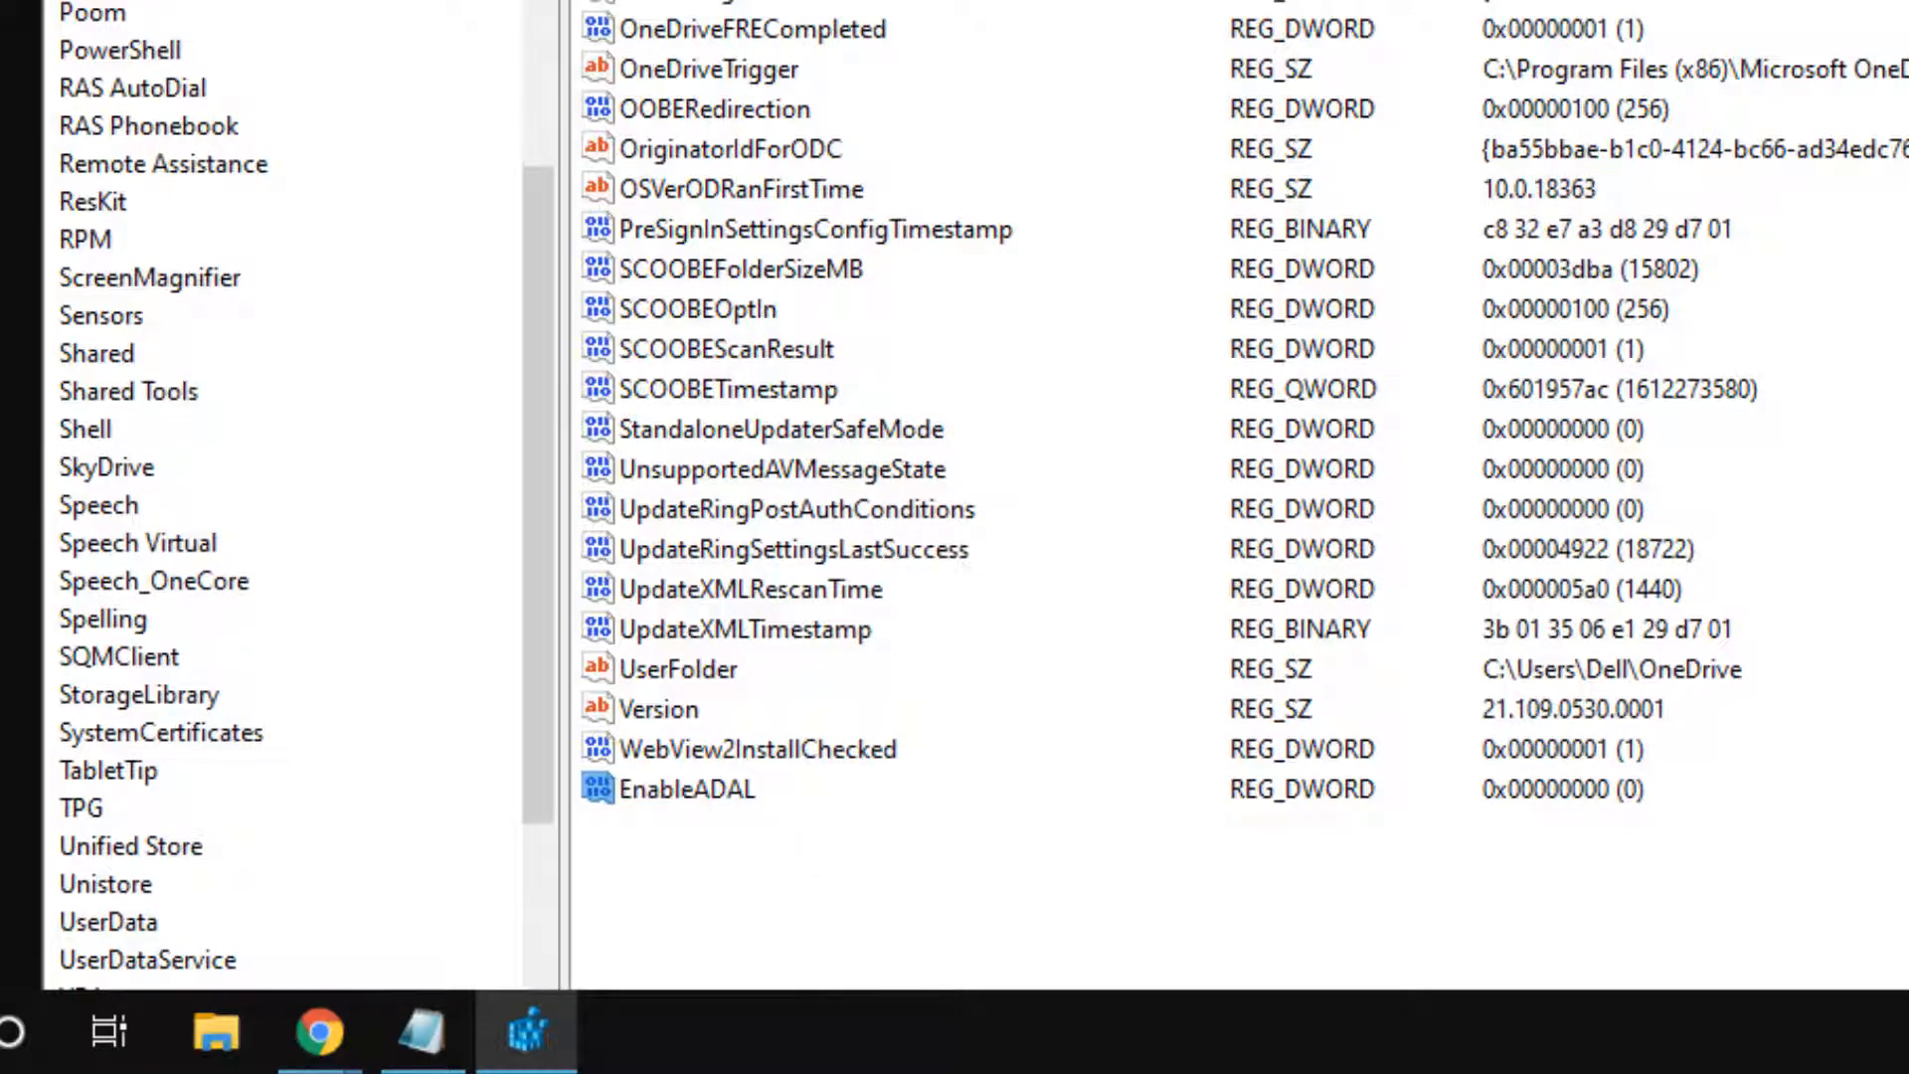
Set EnableADAL's value data to 00000002 copied from the notes and confirm.
double_click(686, 789)
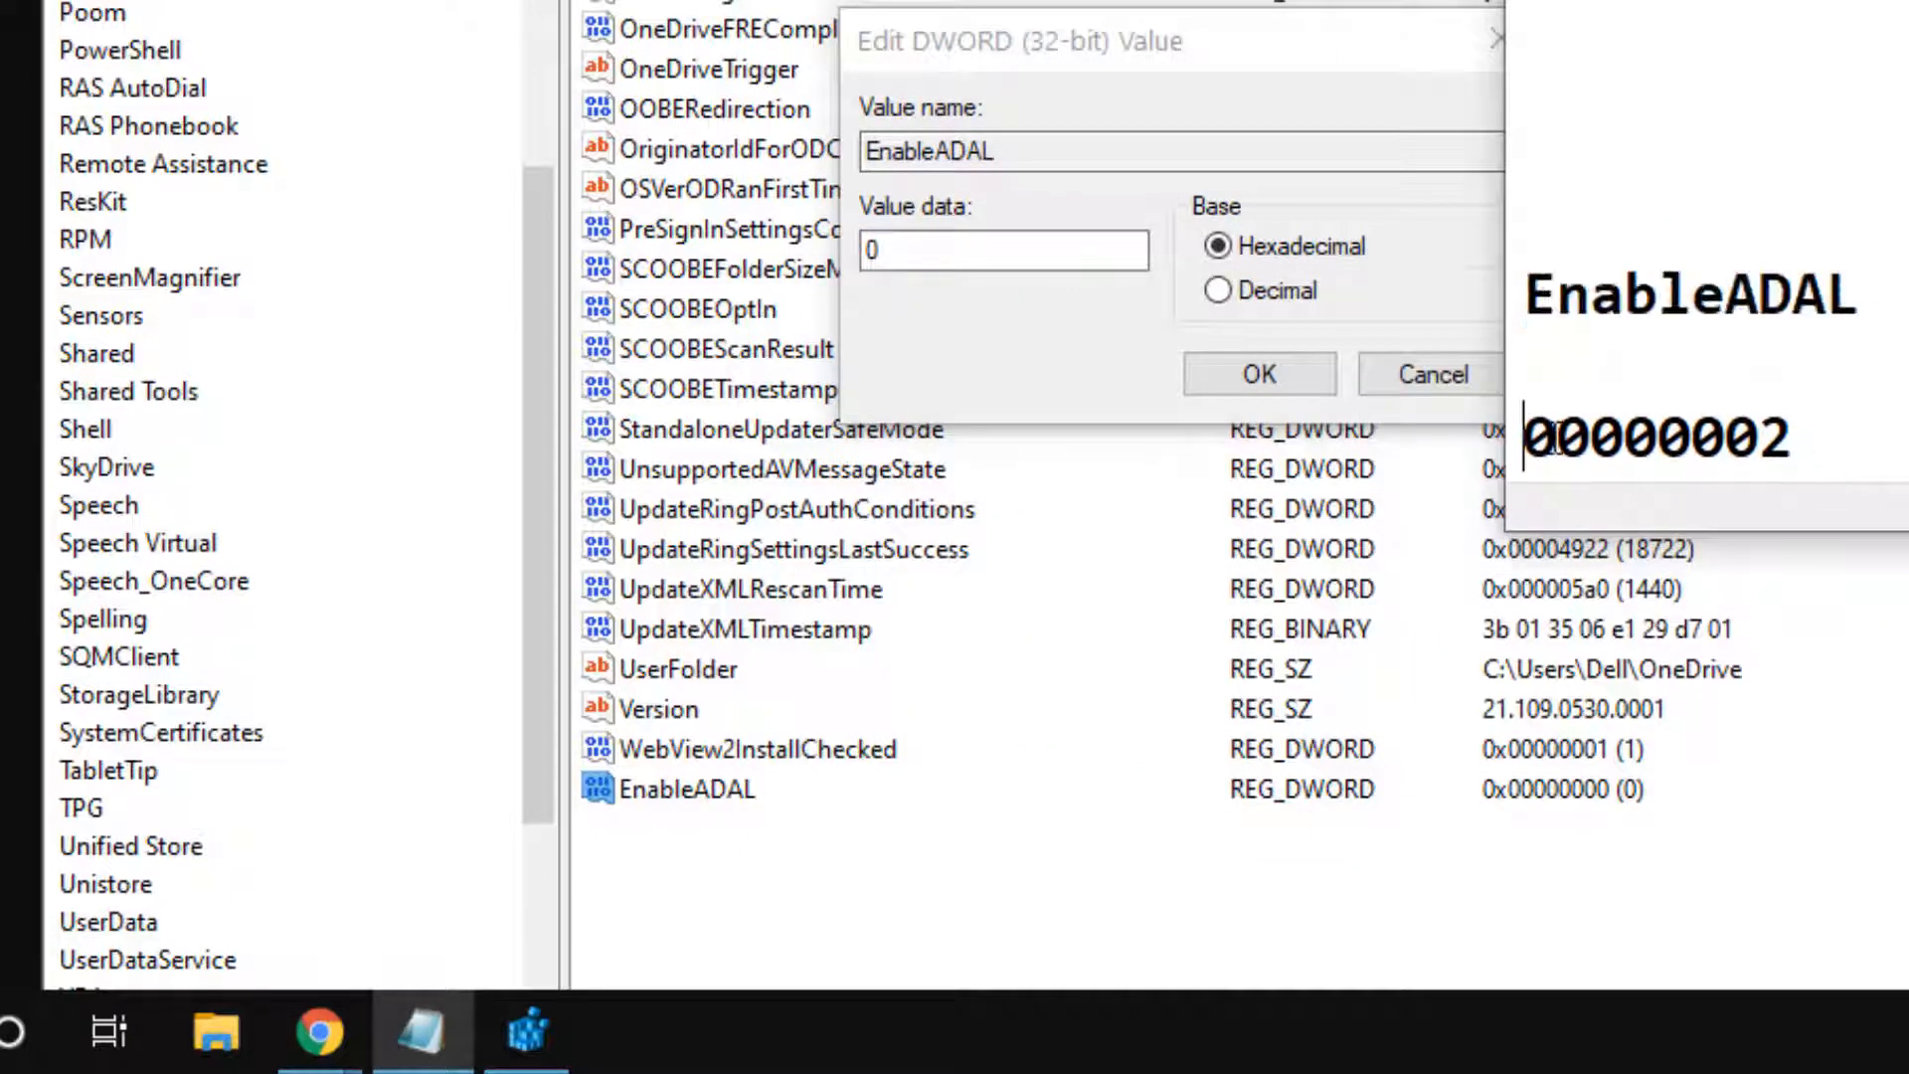
double_click(1656, 438)
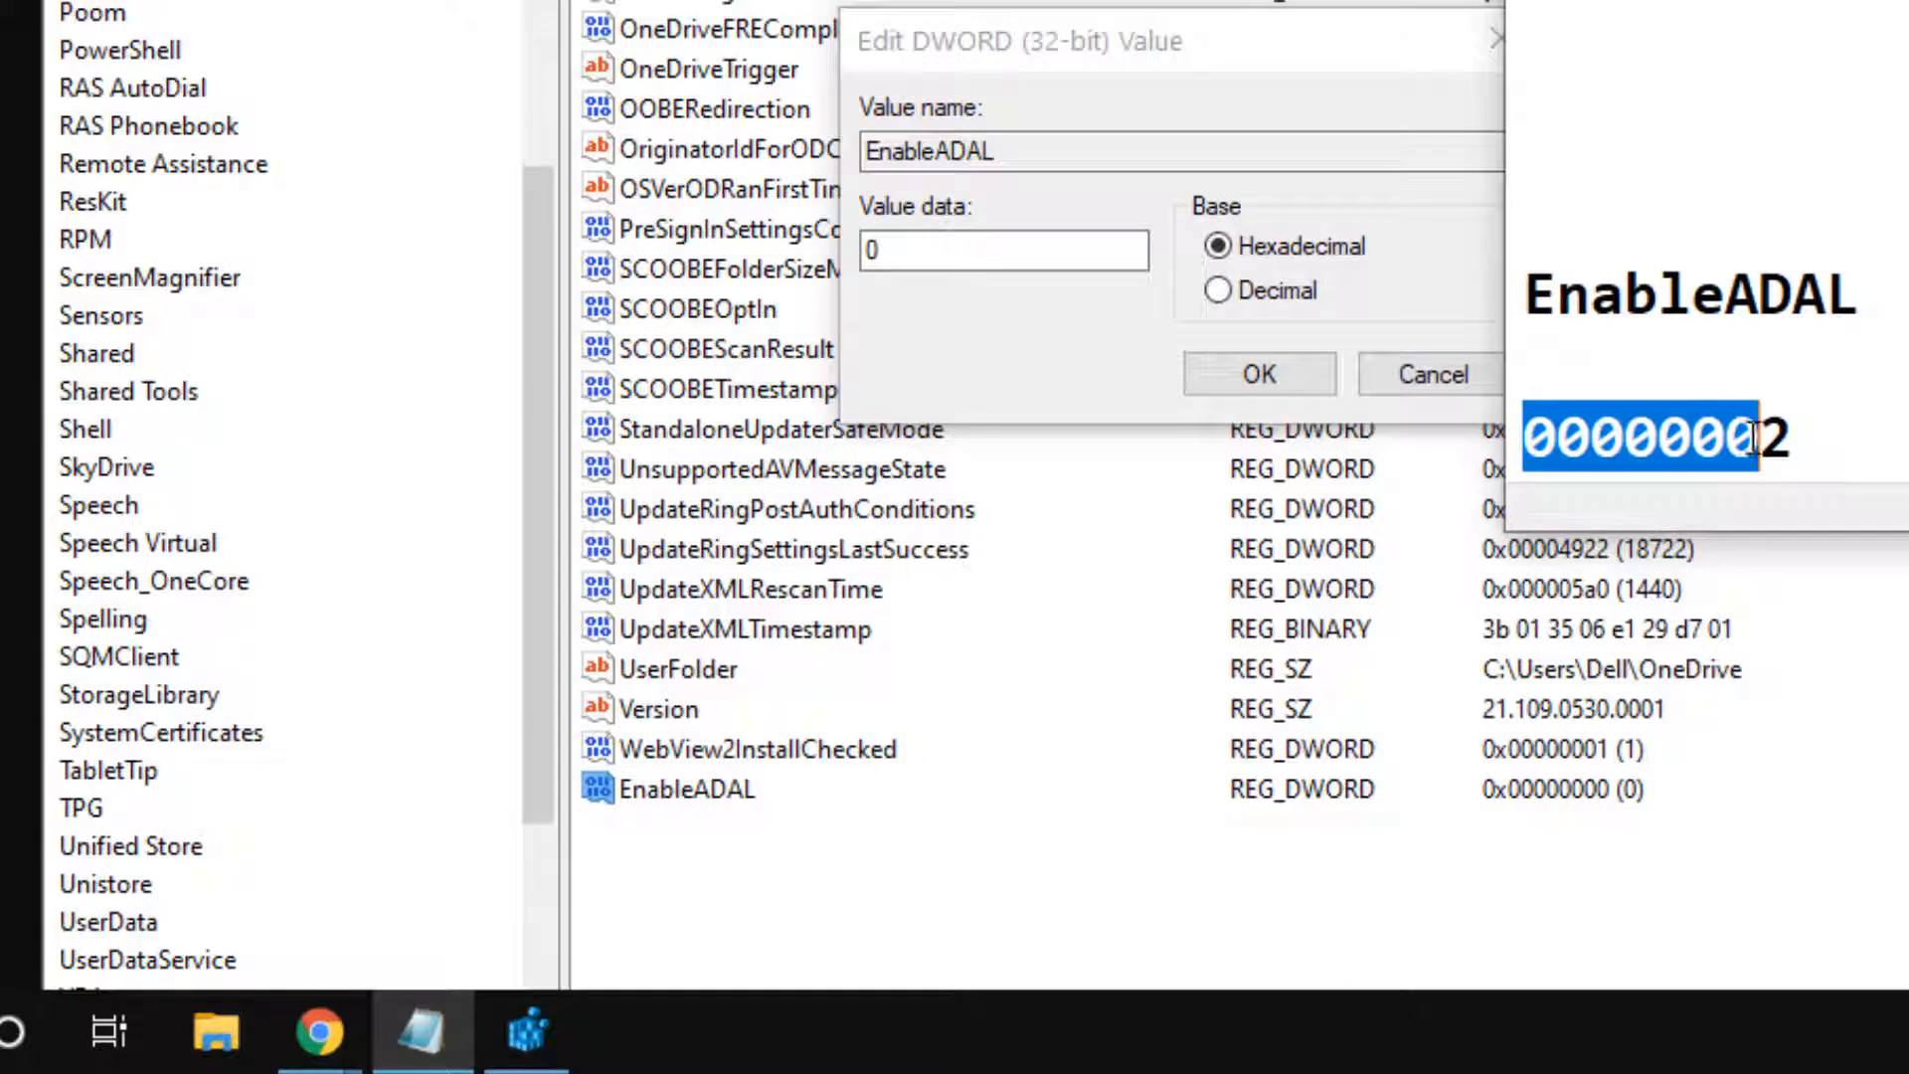
right_click(1656, 437)
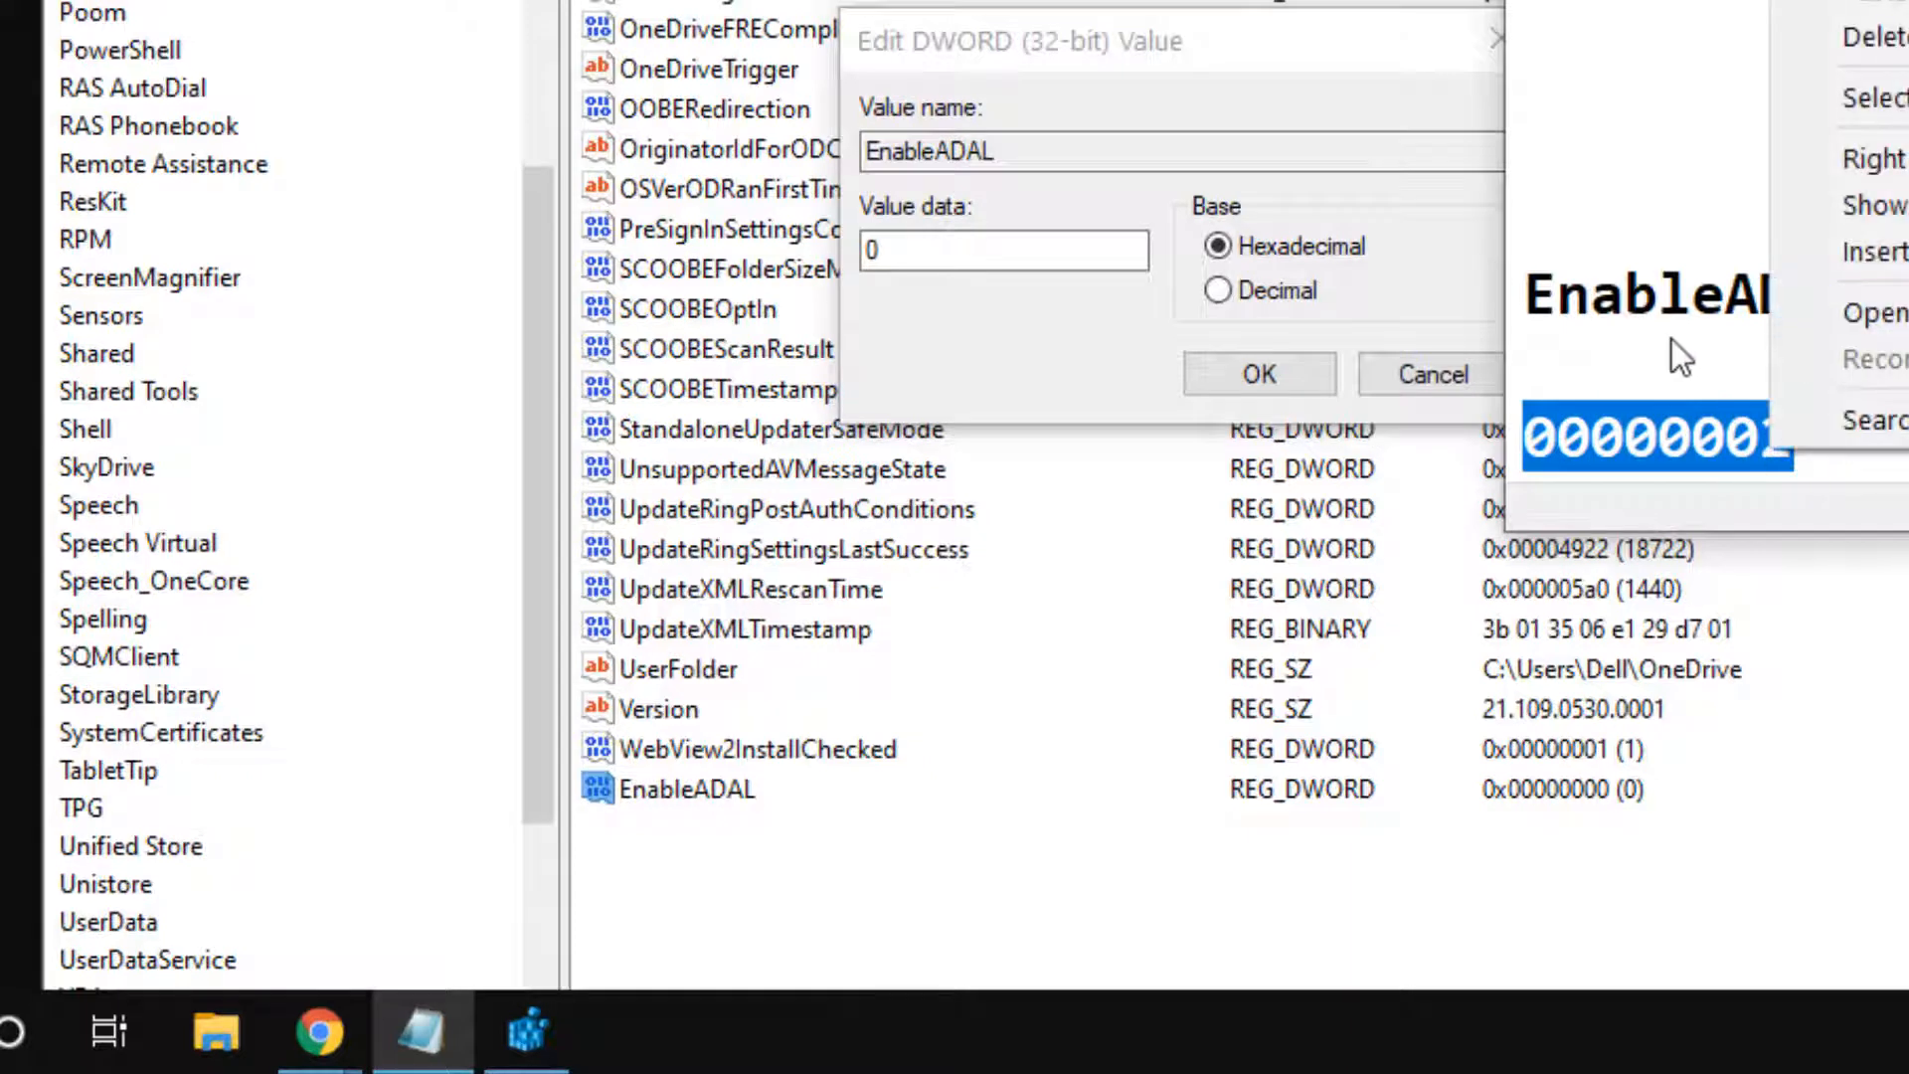
click(1004, 251)
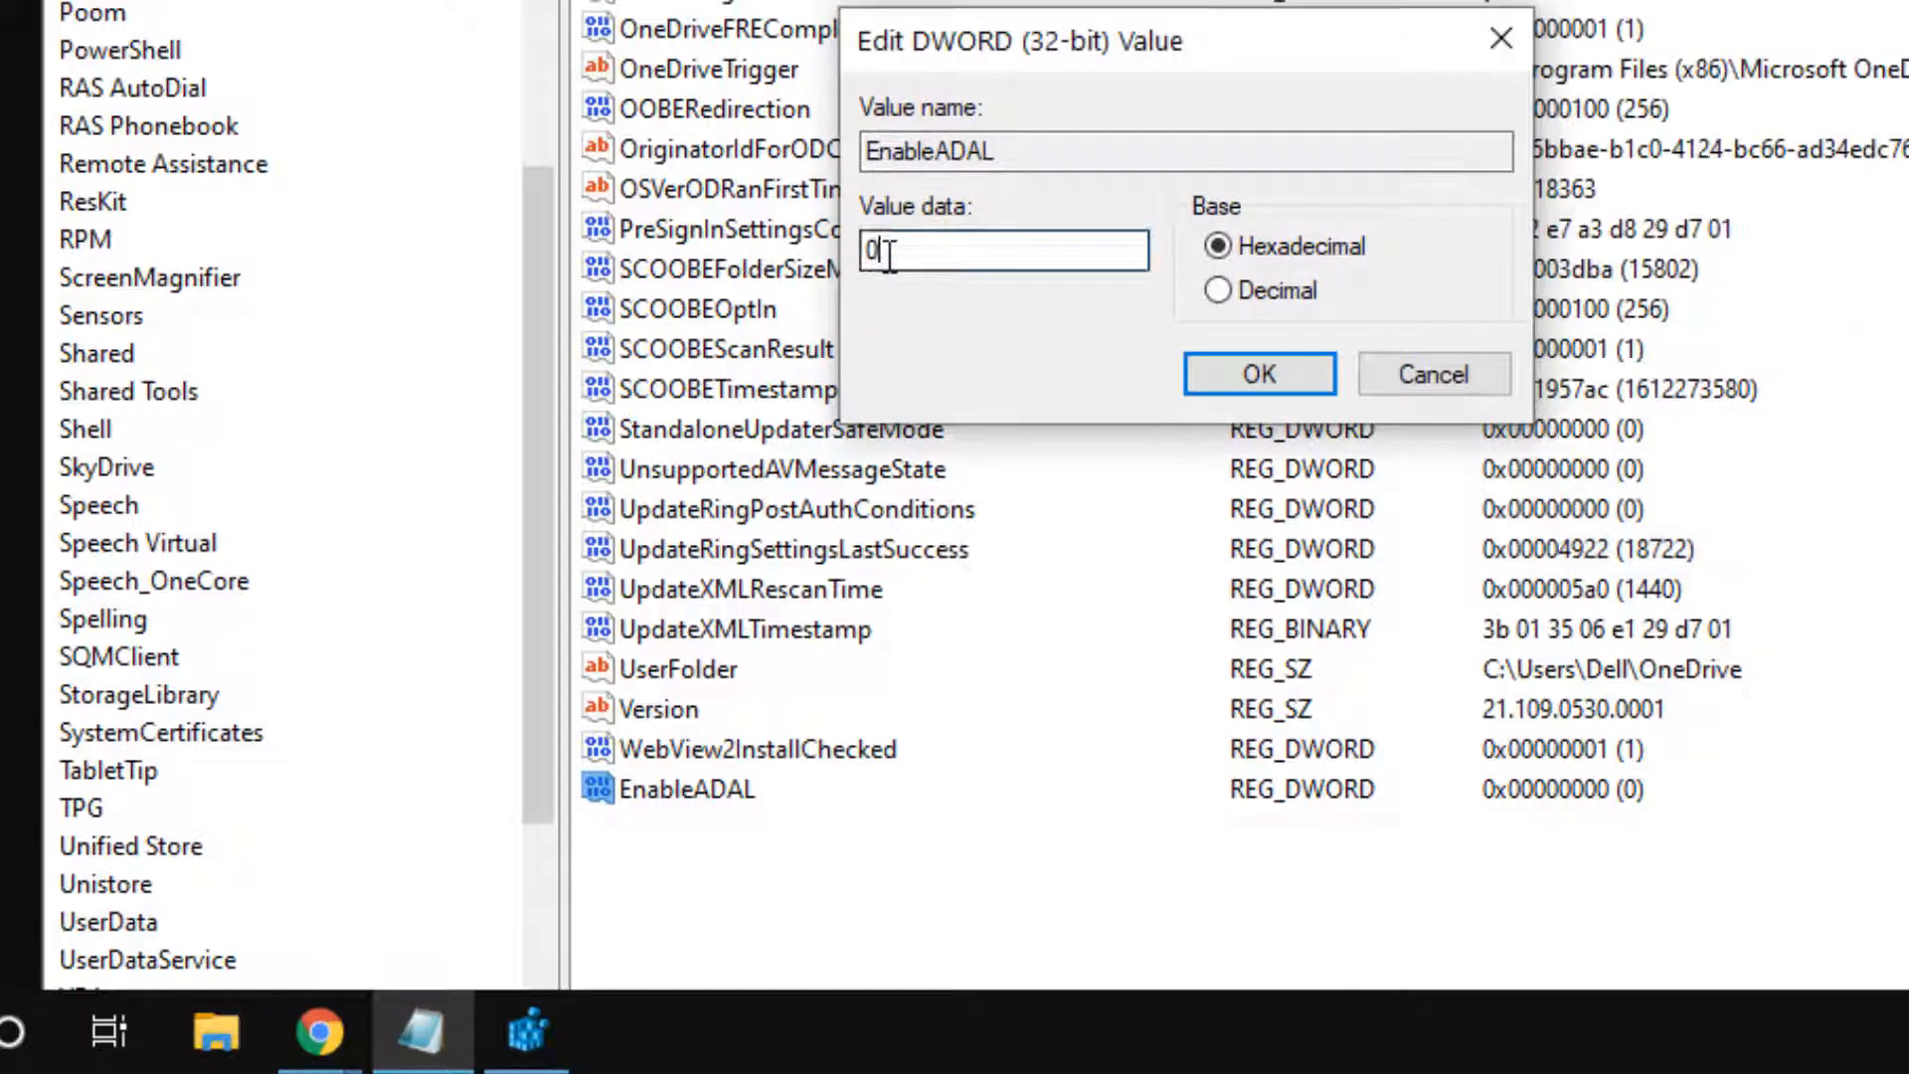
text(00000002)
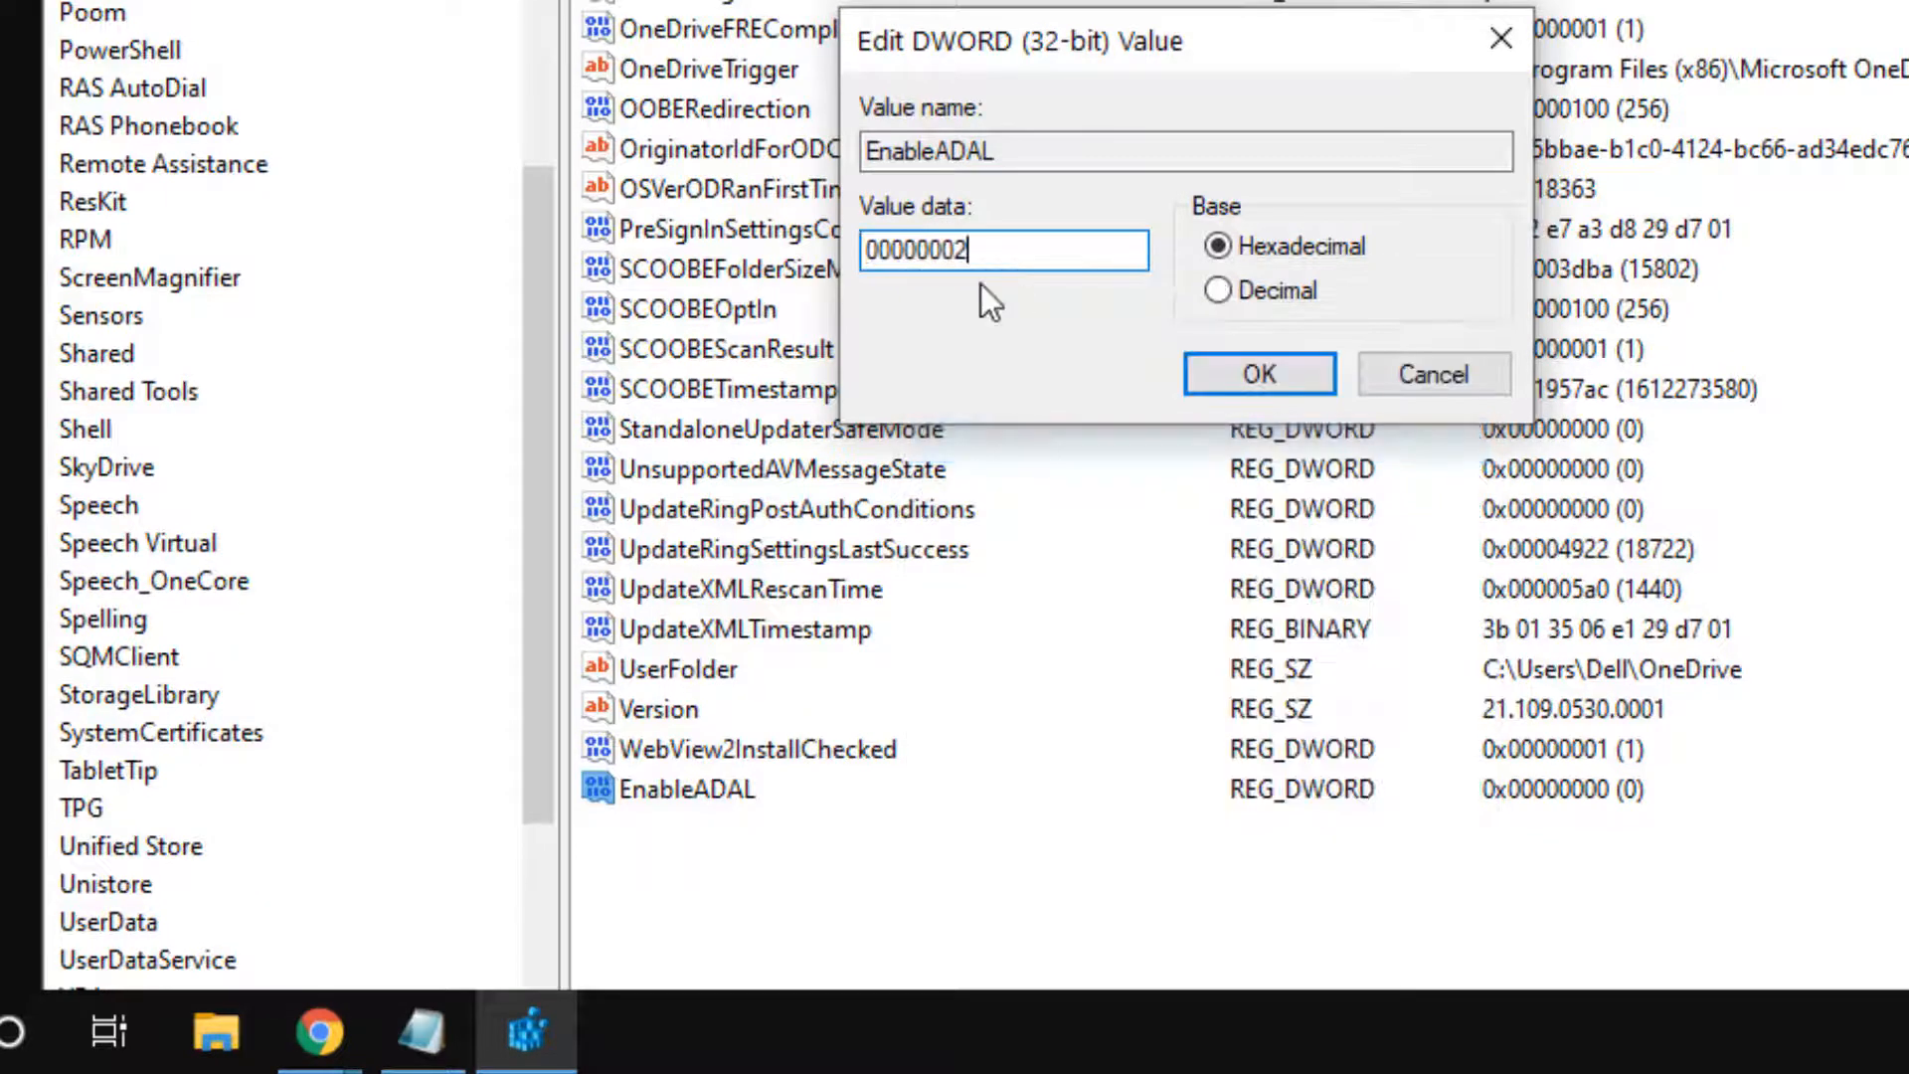
click(1256, 374)
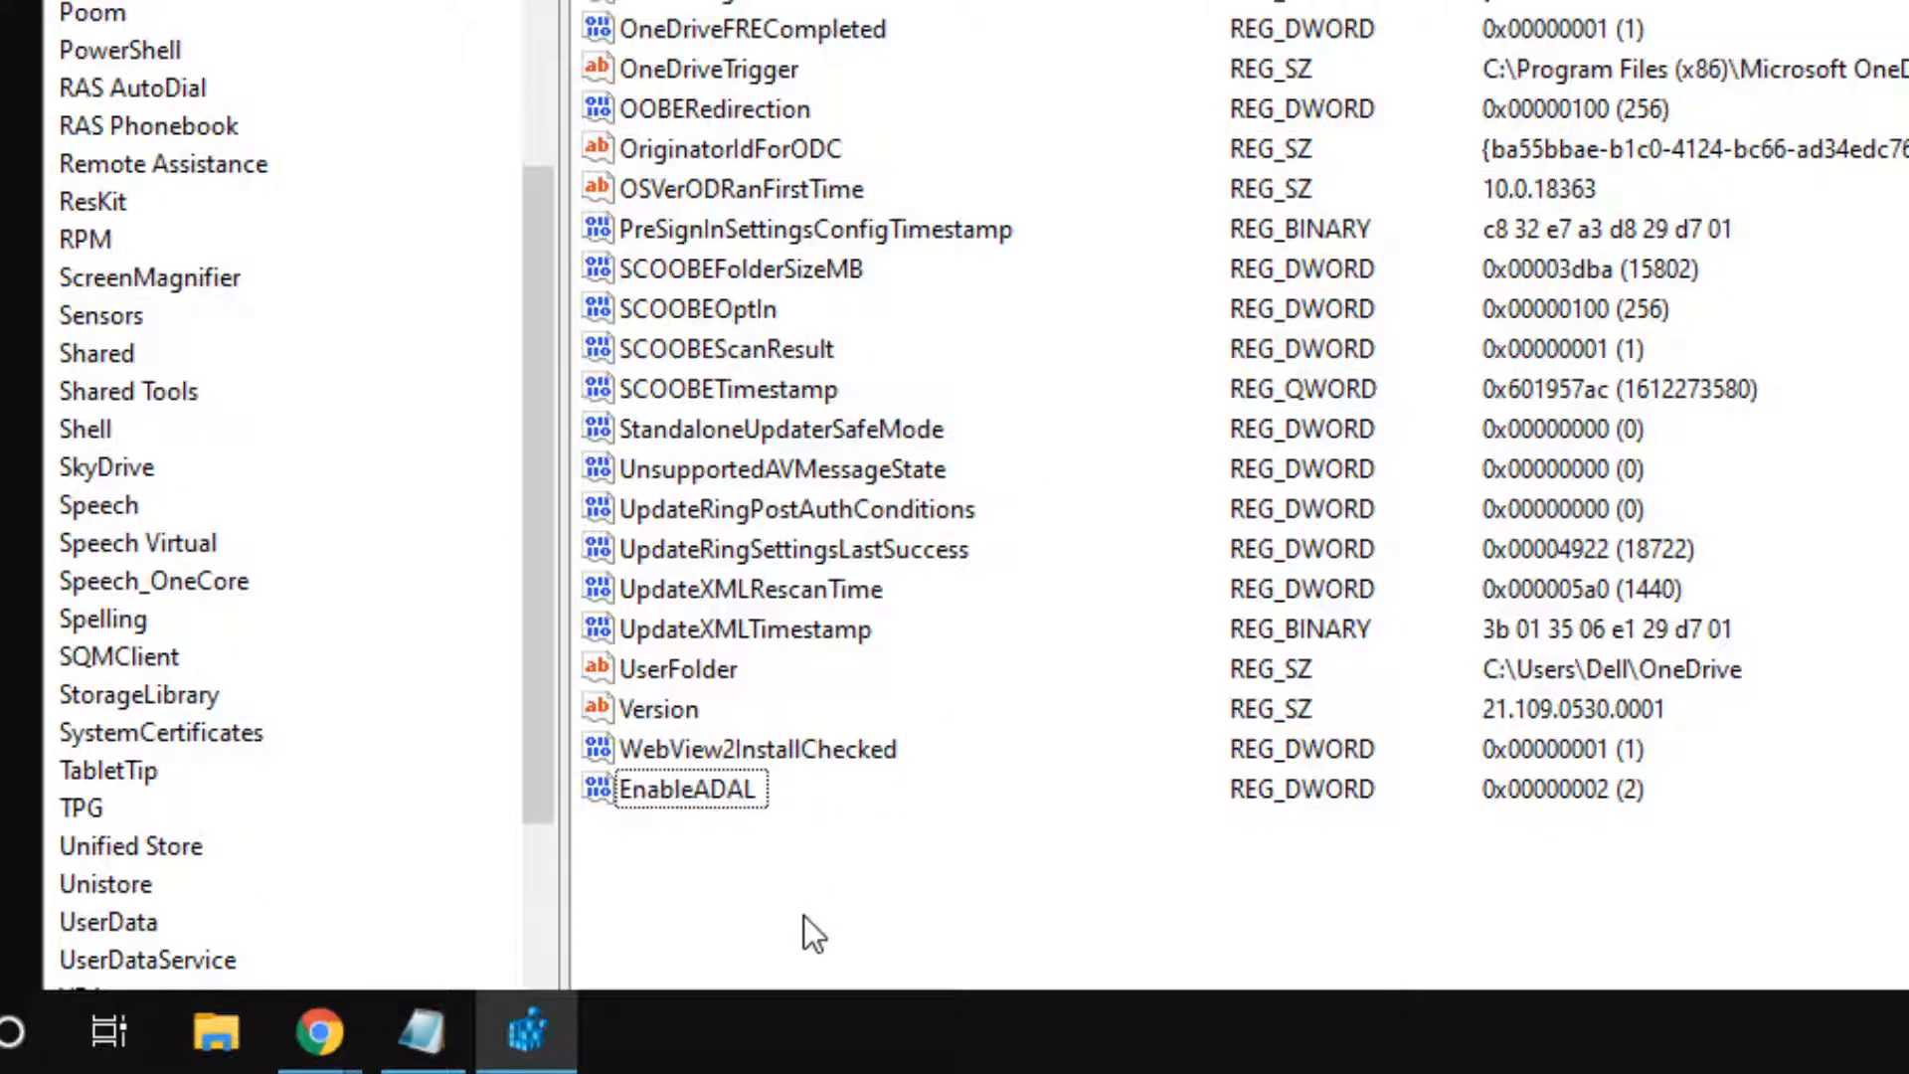